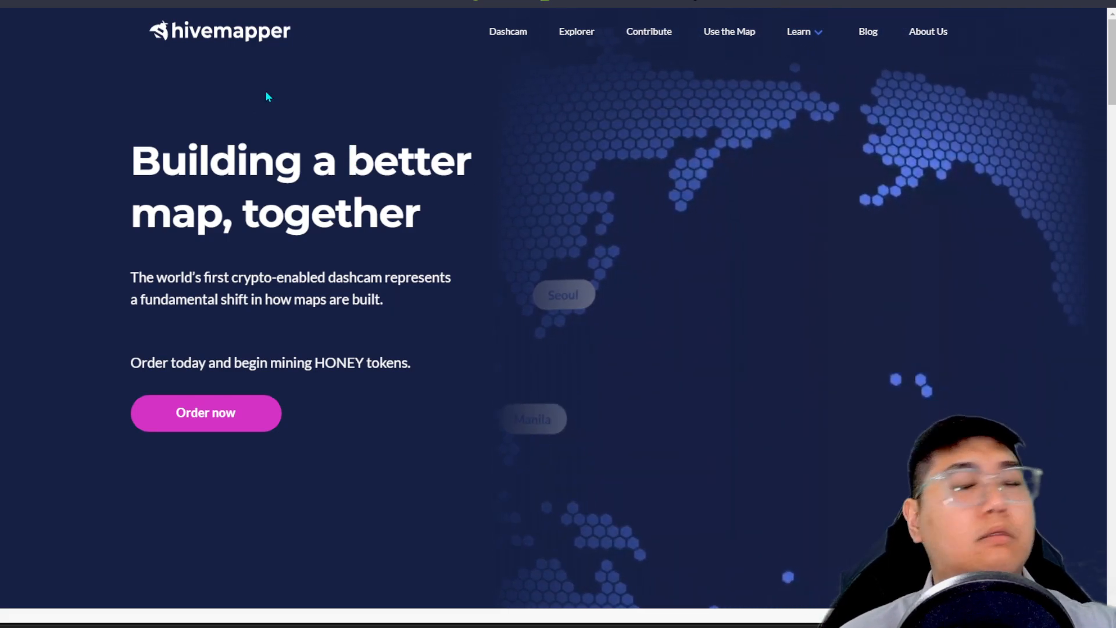
# Drag the HiveMapper Review video's progress bar to 1:59 on the Hivemapper homepage segment.
pyautogui.moveTo(131, 149); pyautogui.dragTo(224, 278)
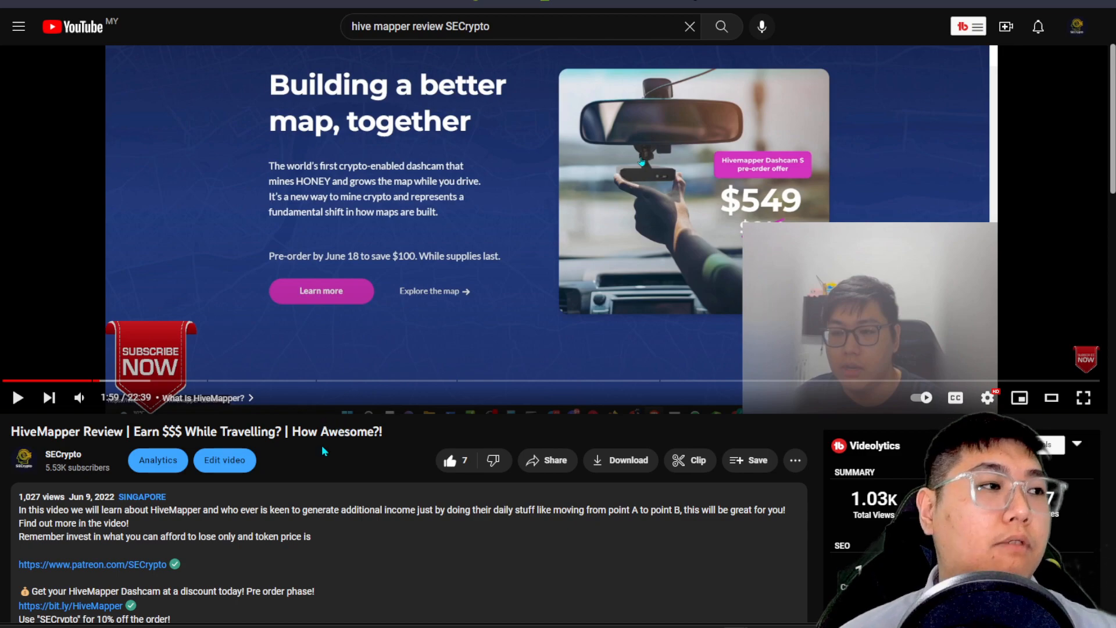
pyautogui.moveTo(263, 380)
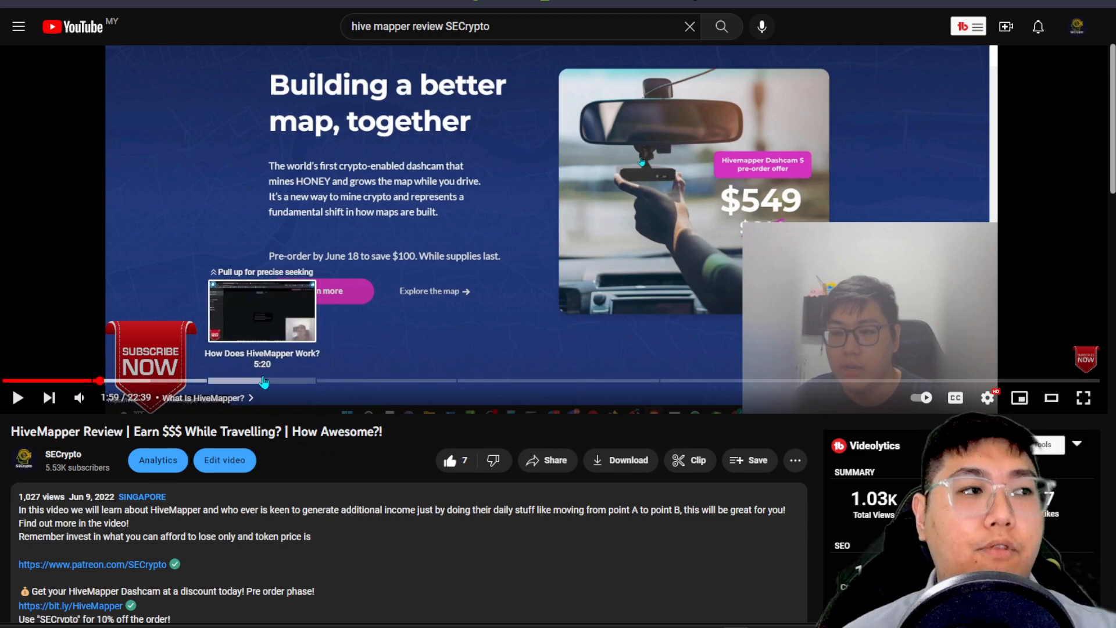
pyautogui.moveTo(298, 472)
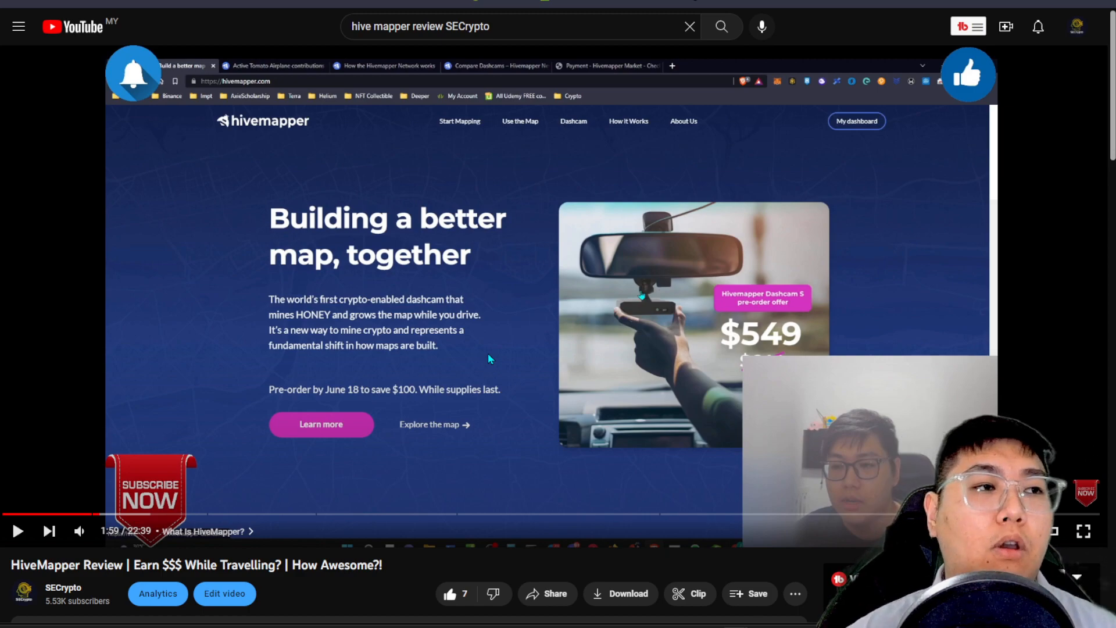
pyautogui.moveTo(466, 356)
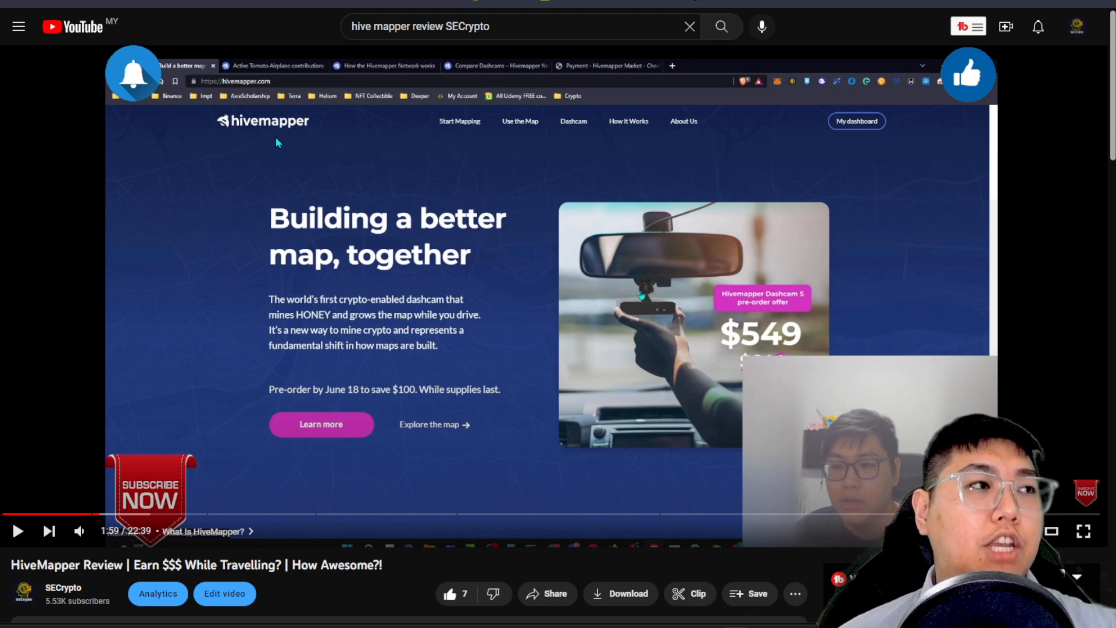
pyautogui.moveTo(346, 174)
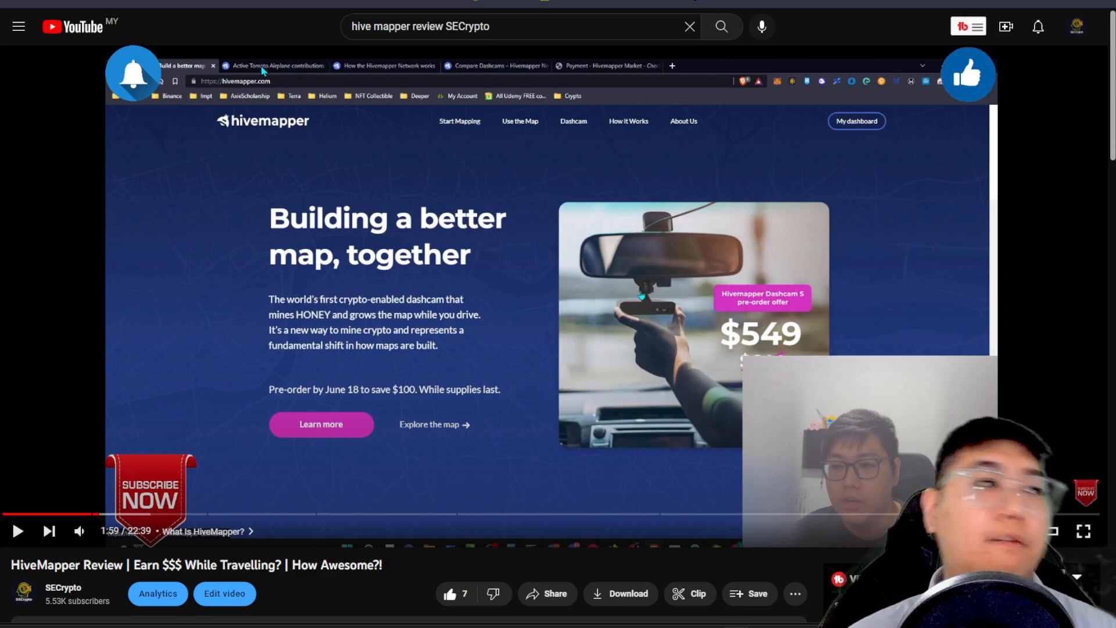
pyautogui.scroll(-3)
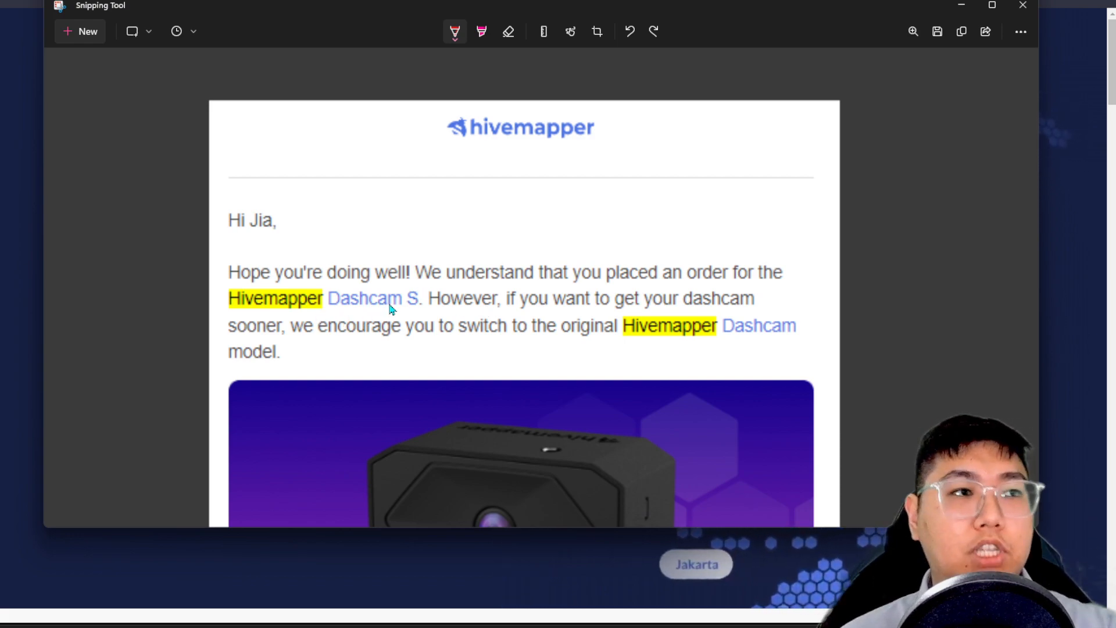
pyautogui.moveTo(560, 295)
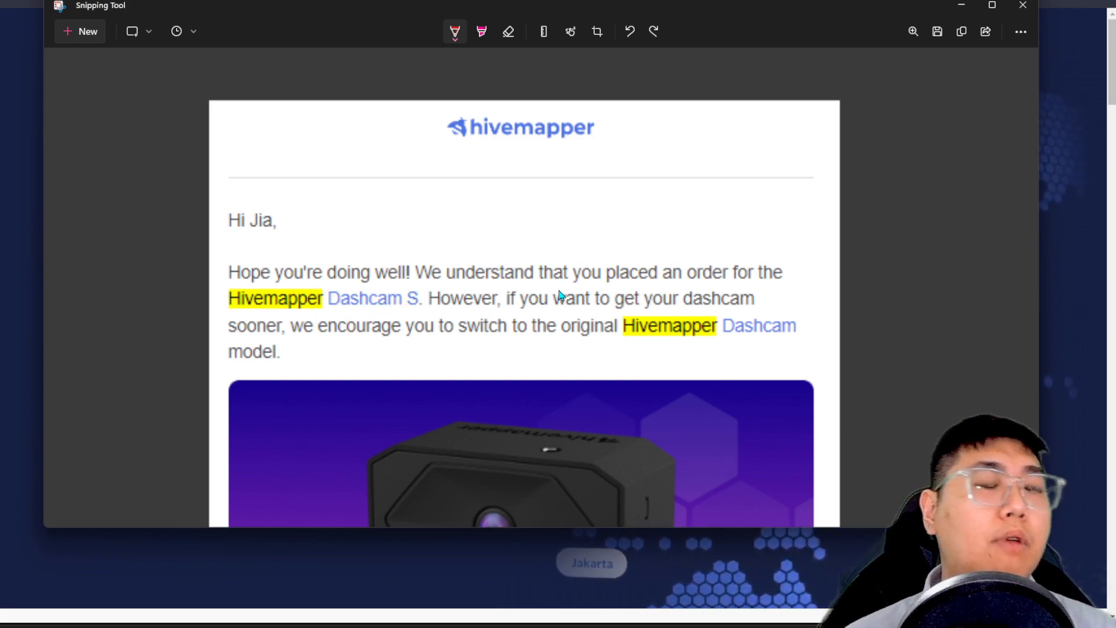
# Scroll to the email markups on the March 20th ship date, refund, and equal HONEY rewards.
pyautogui.scroll(-3)
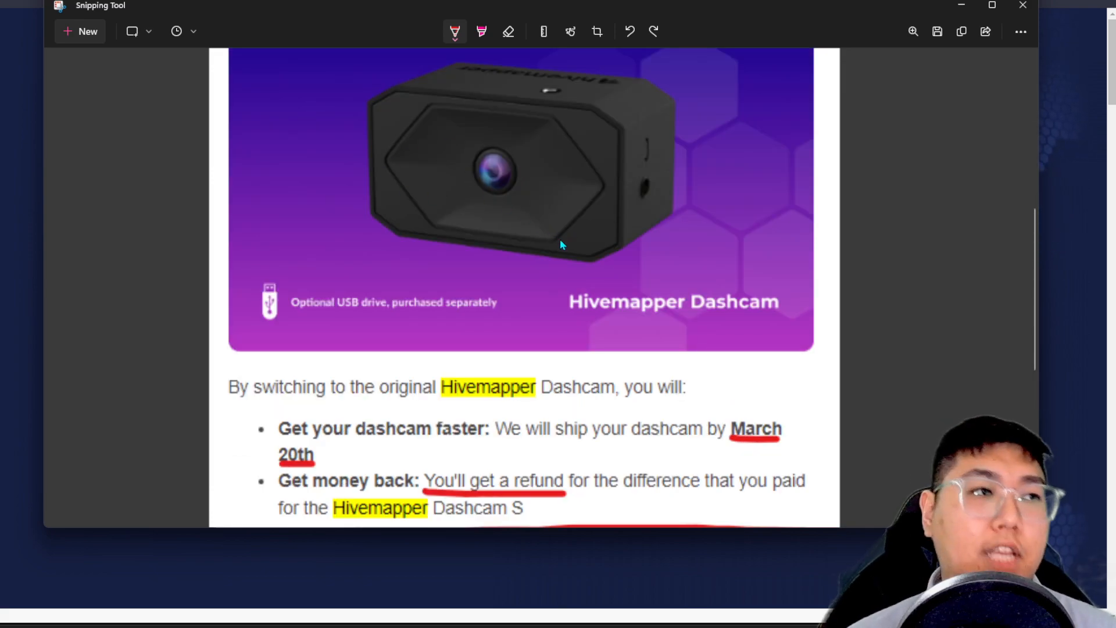
pyautogui.scroll(-3)
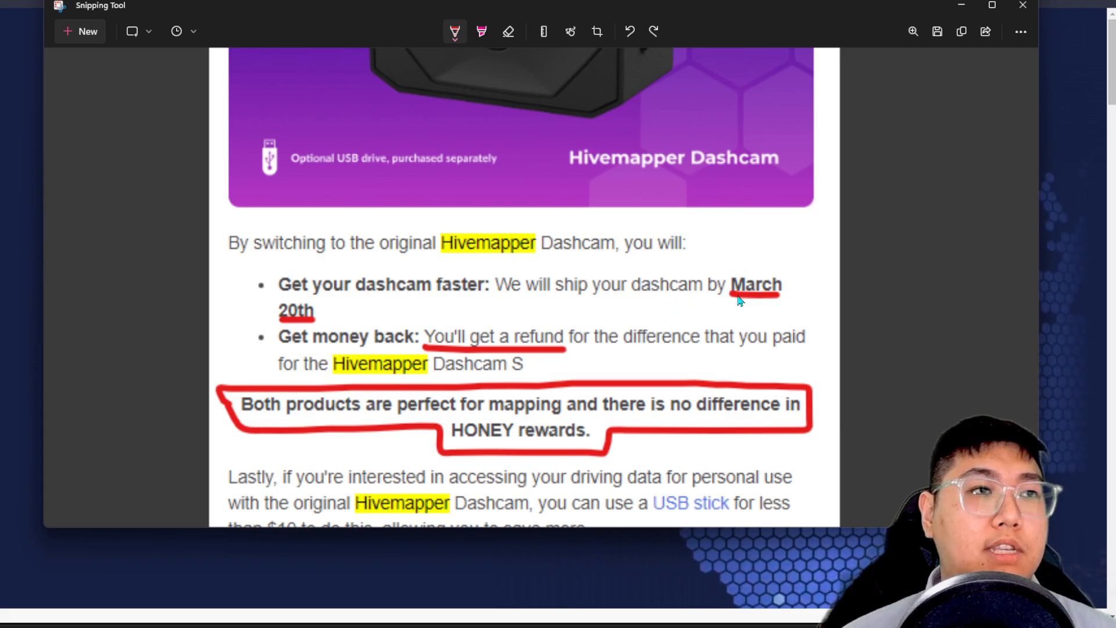
pyautogui.moveTo(377, 319)
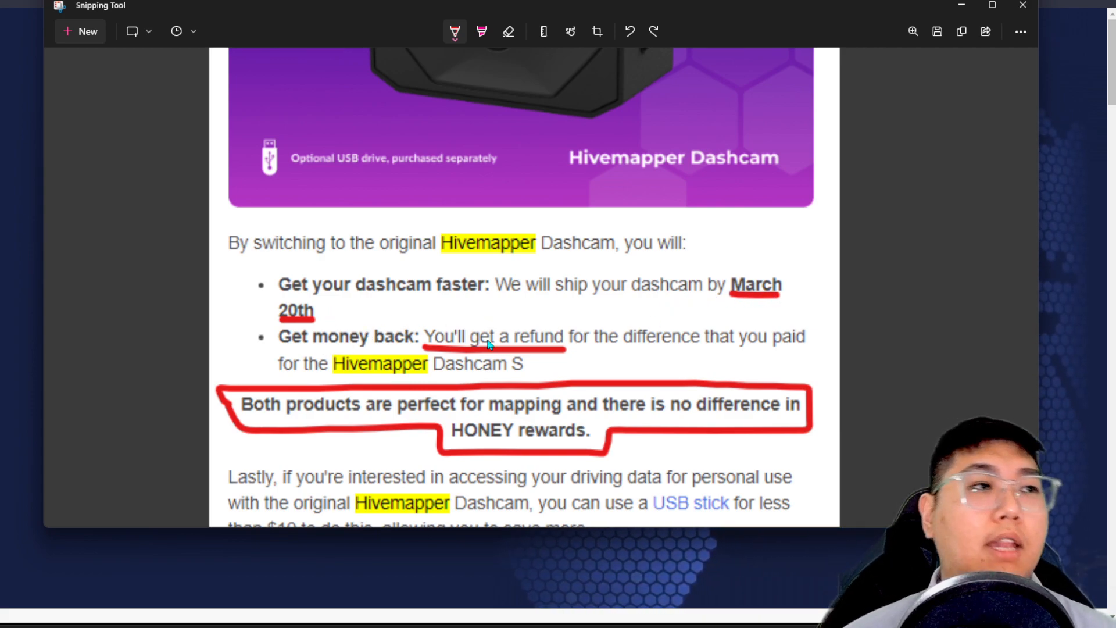
pyautogui.moveTo(475, 380)
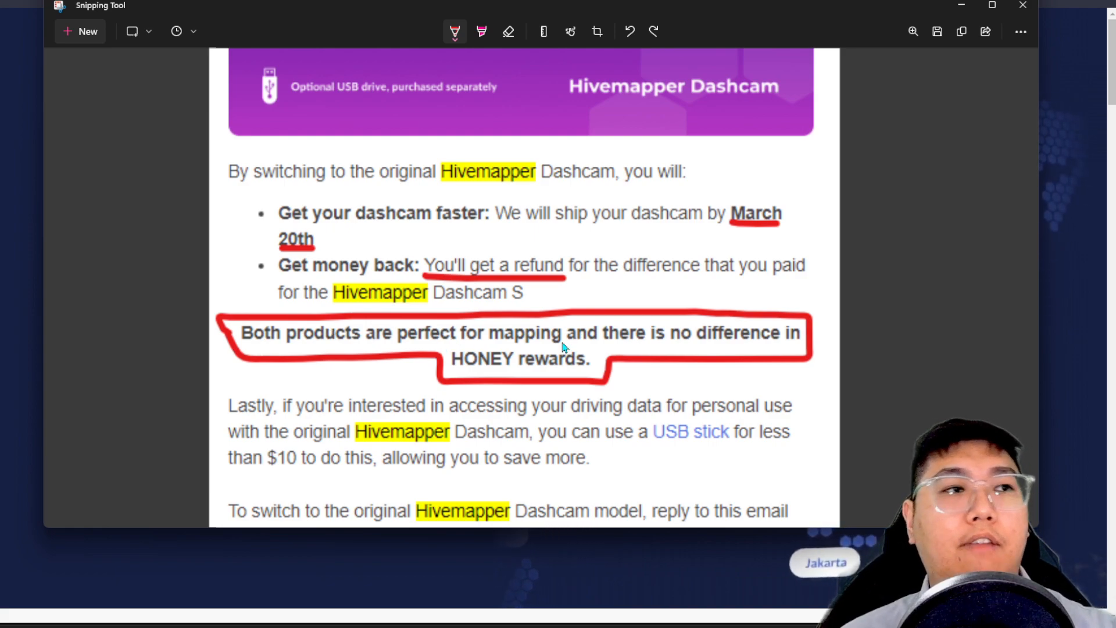
pyautogui.moveTo(669, 337)
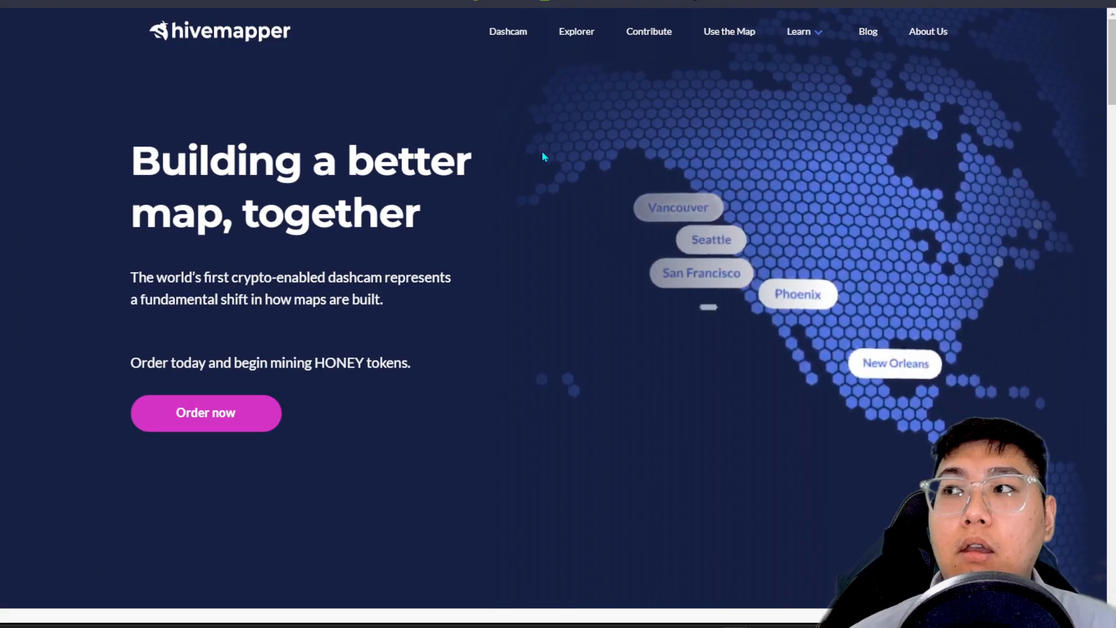
# Open Dashcam > Compare and scroll to the $549 Dashcam and $649 Dashcam S prices.
pyautogui.click(508, 32)
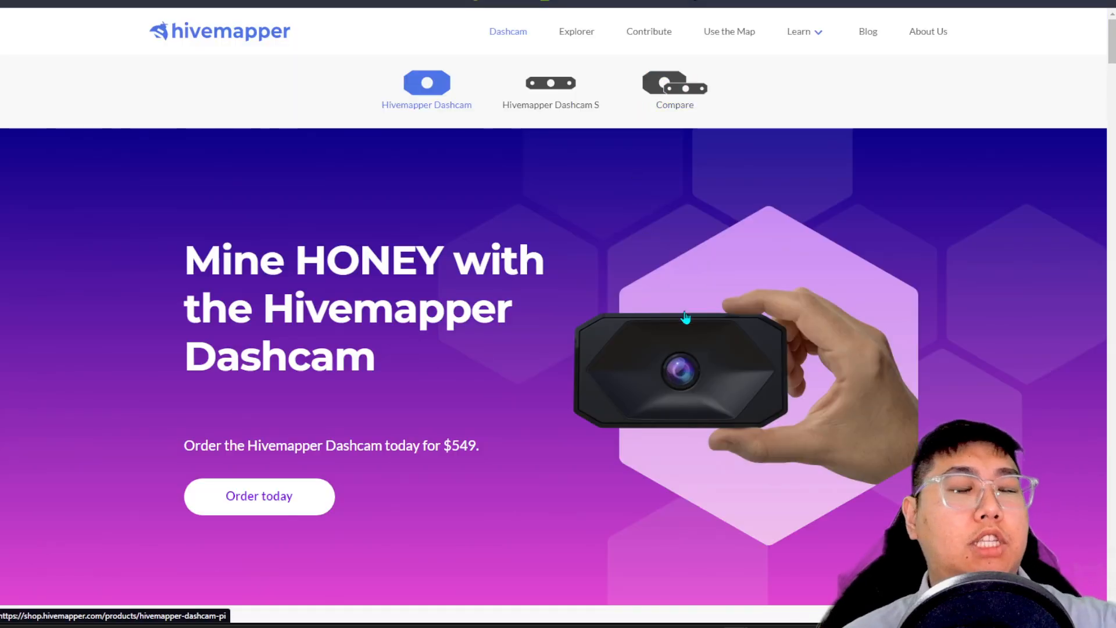
pyautogui.click(673, 85)
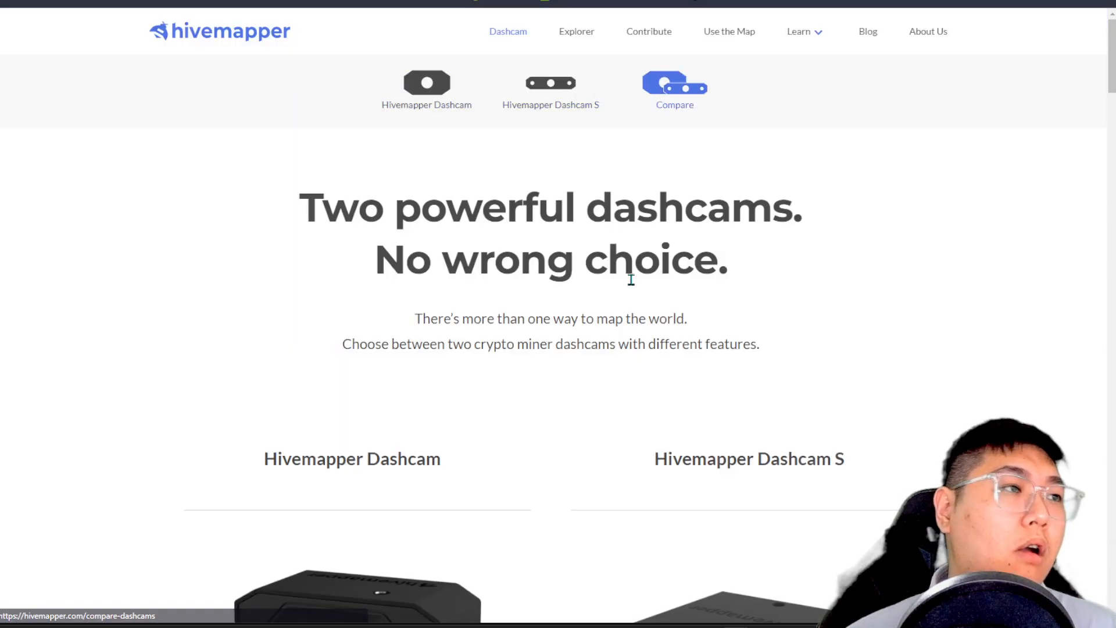
pyautogui.scroll(-3)
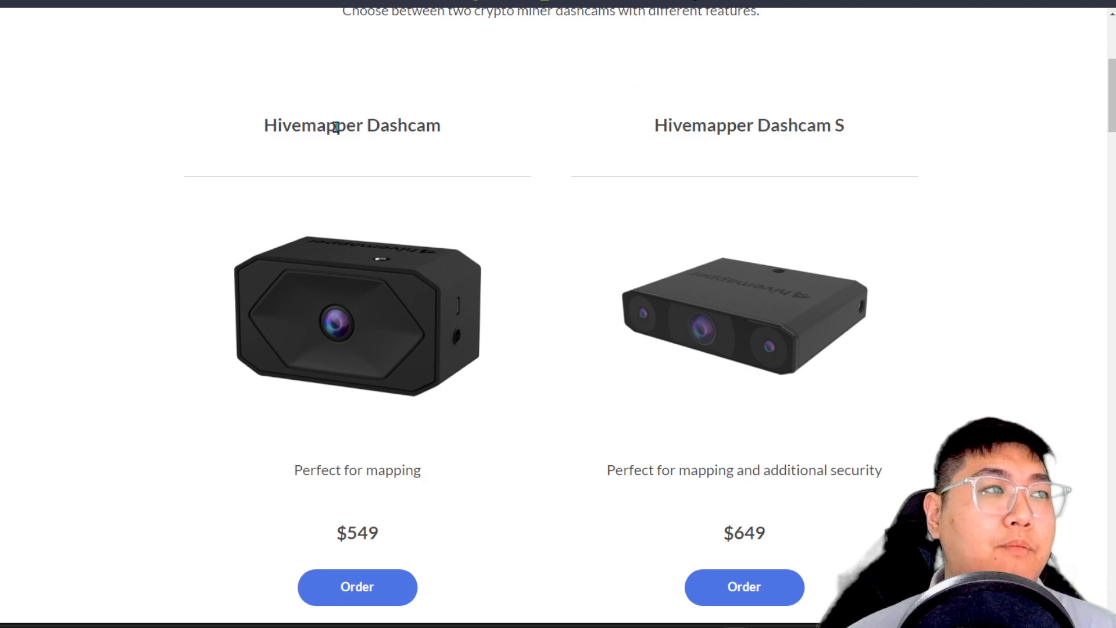
pyautogui.scroll(-3)
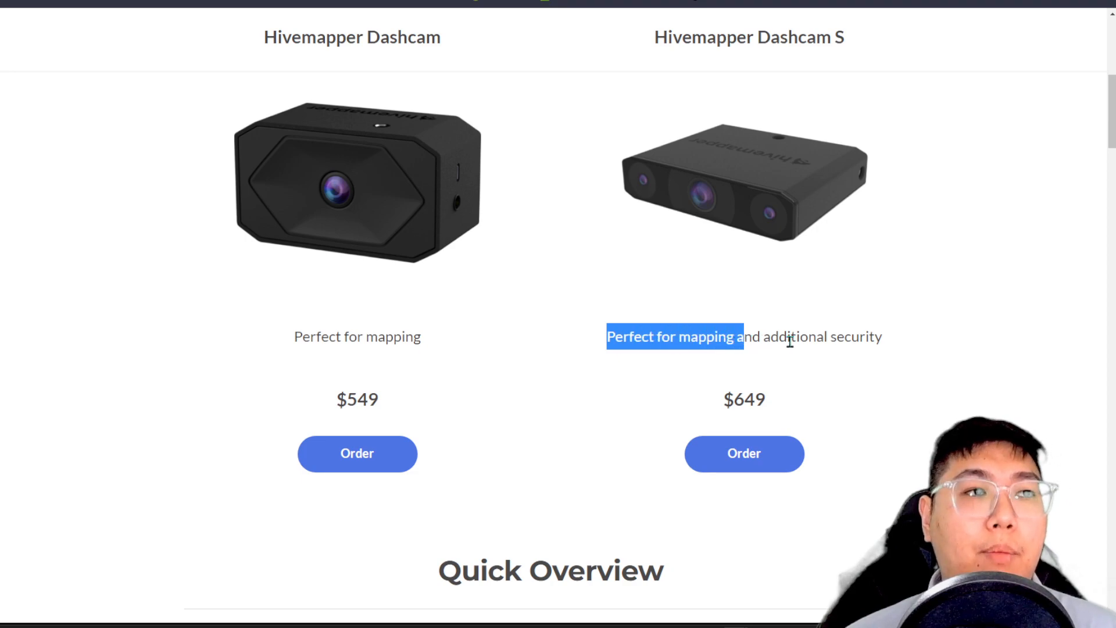
pyautogui.moveTo(861, 34)
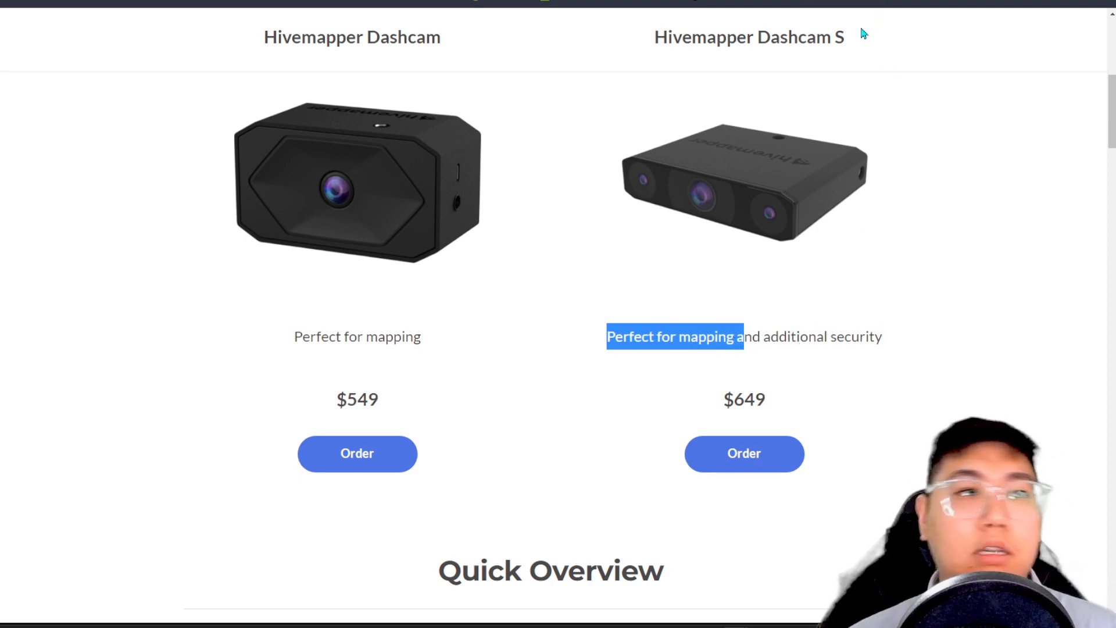
pyautogui.scroll(-3)
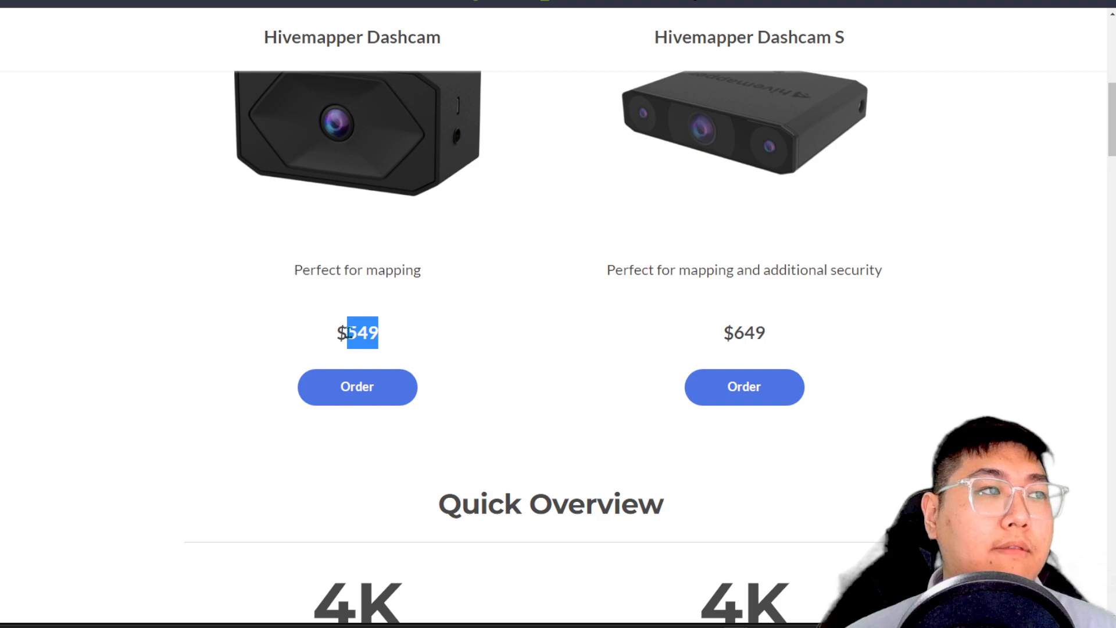
pyautogui.scroll(-3)
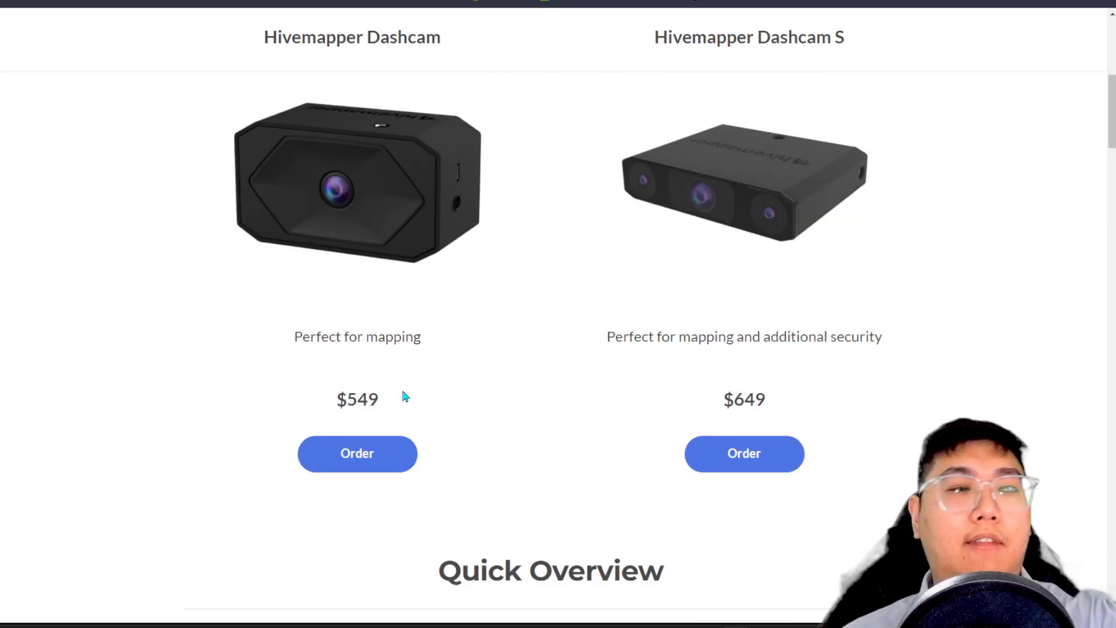
pyautogui.moveTo(390, 393)
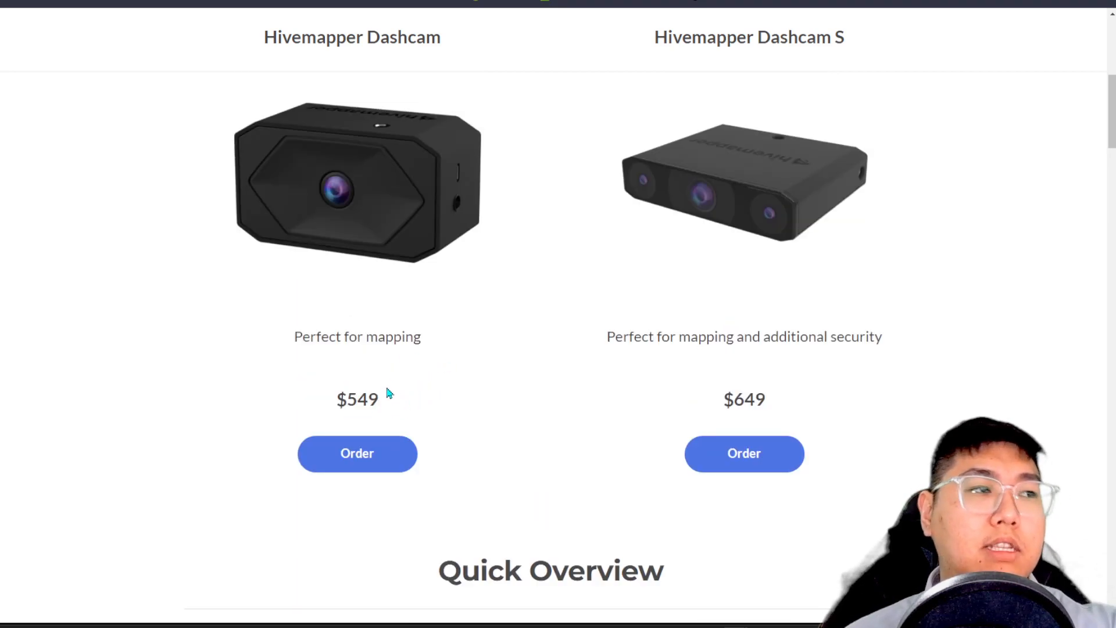
pyautogui.doubleClick(362, 400)
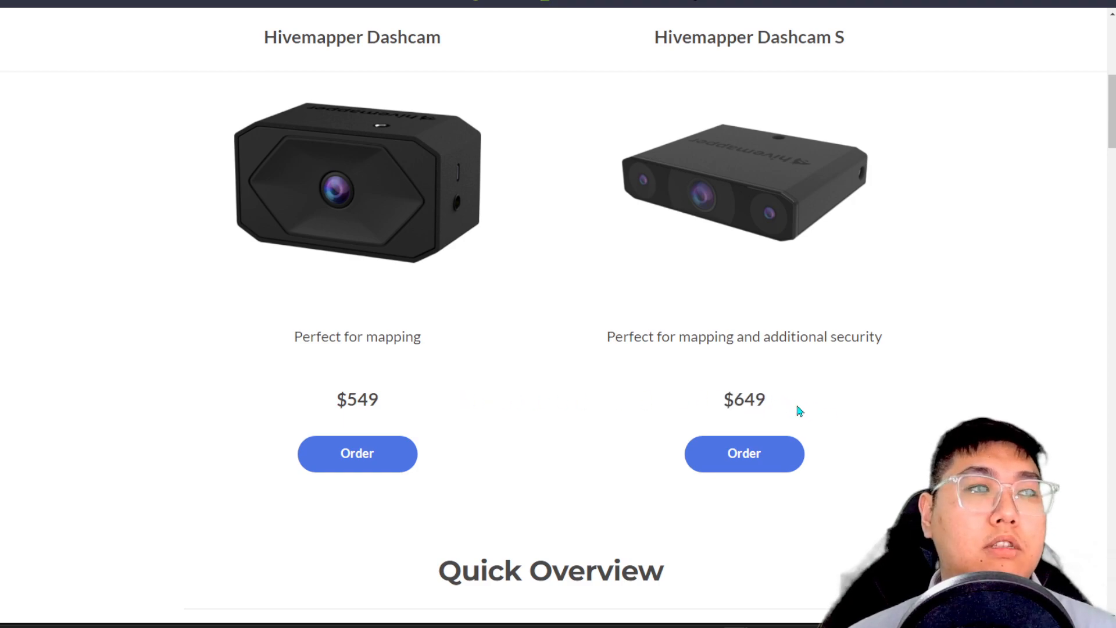
pyautogui.moveTo(796, 391)
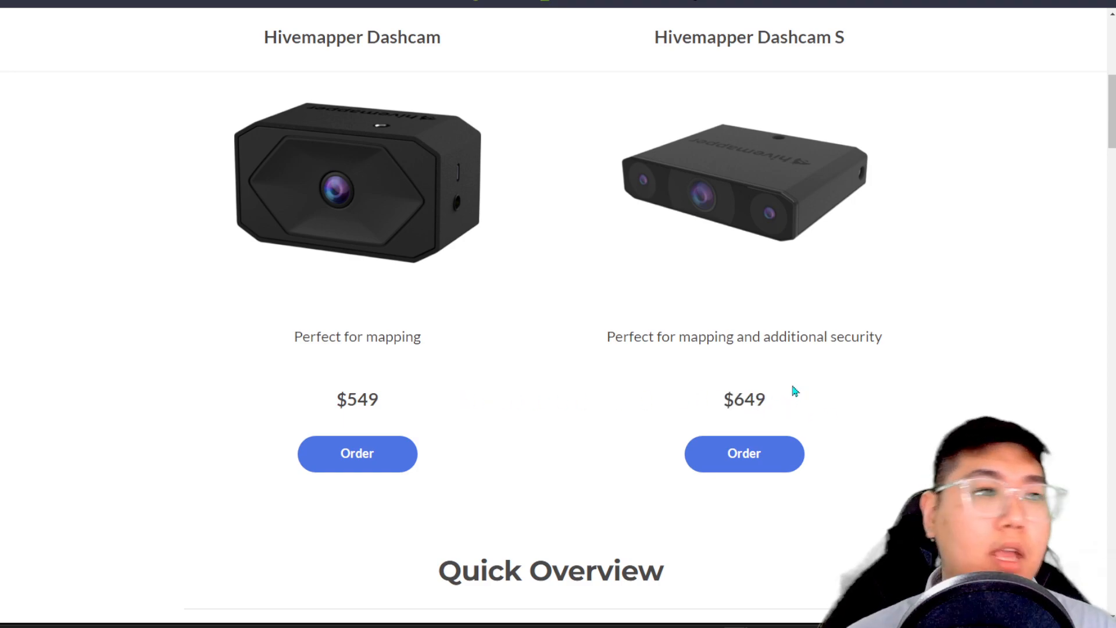
# Scroll to the Quick Overview: 4K 10 vs 30 FPS and Dashcam S's 128 GB drive.
pyautogui.scroll(-3)
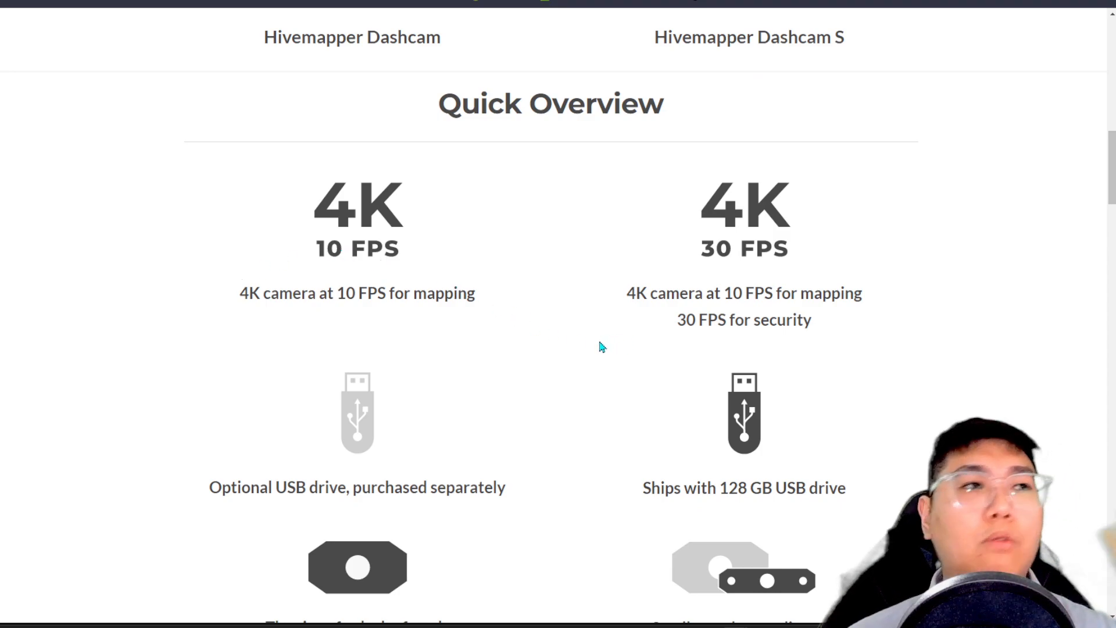
pyautogui.scroll(-3)
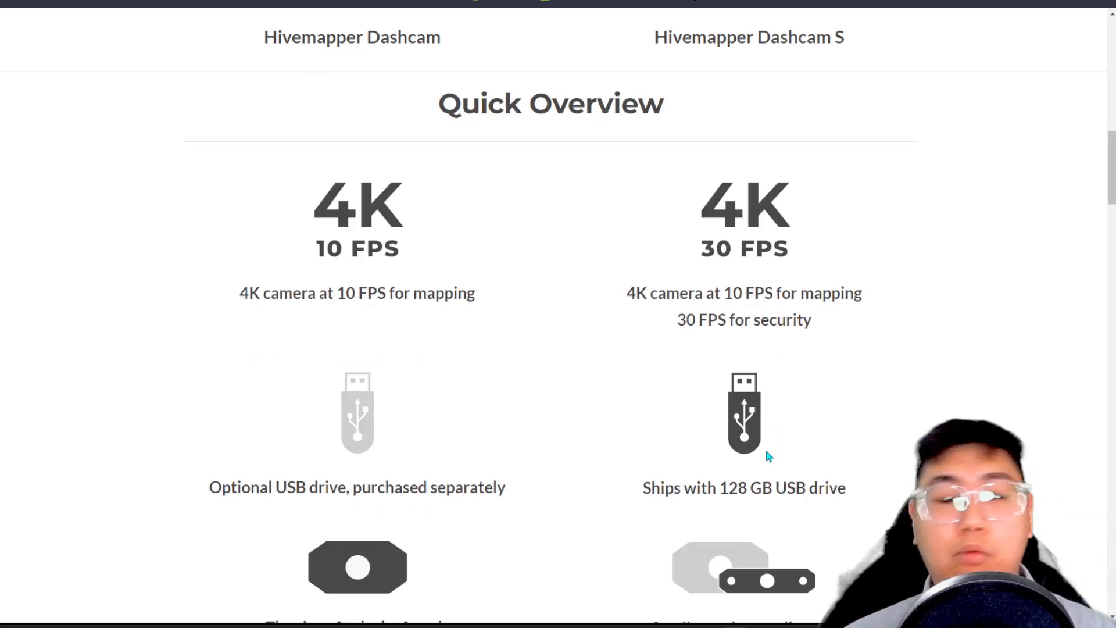
pyautogui.scroll(-3)
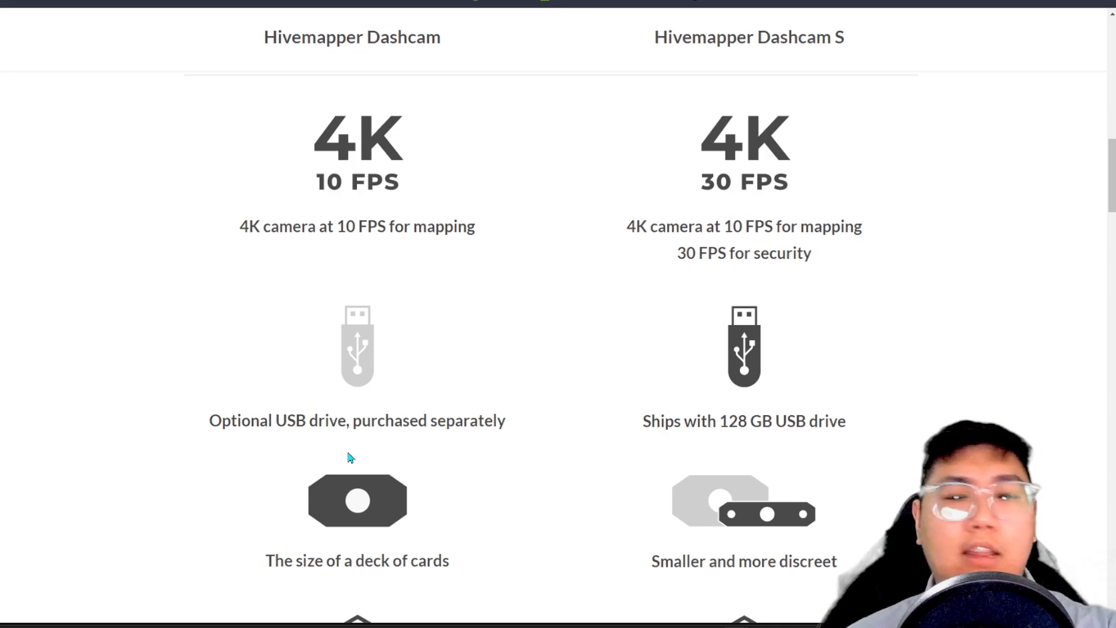
pyautogui.scroll(-3)
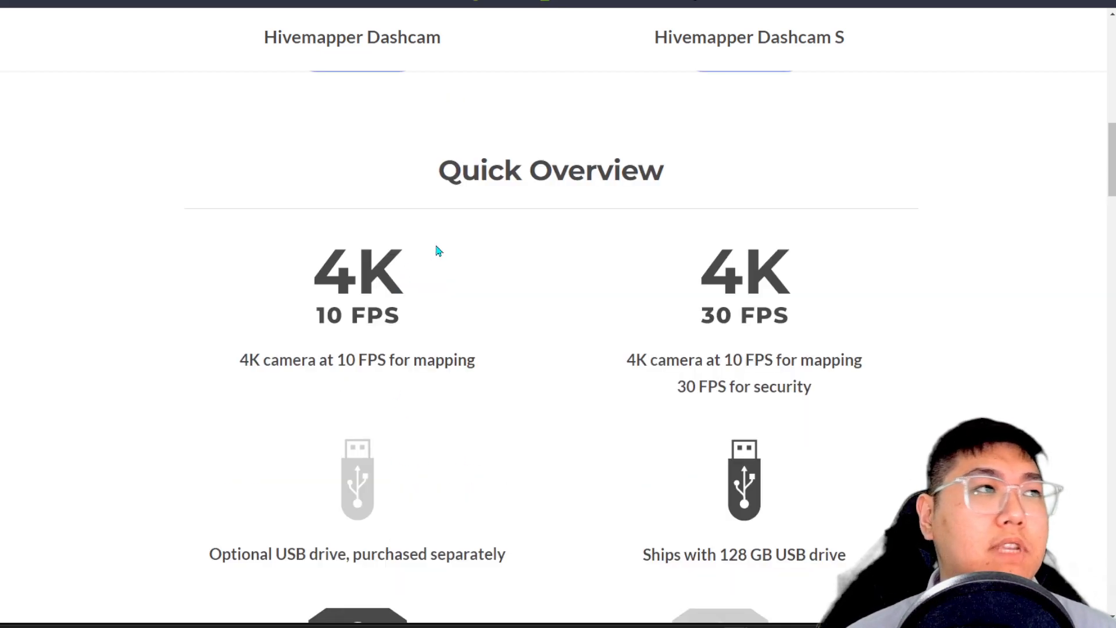
pyautogui.scroll(-3)
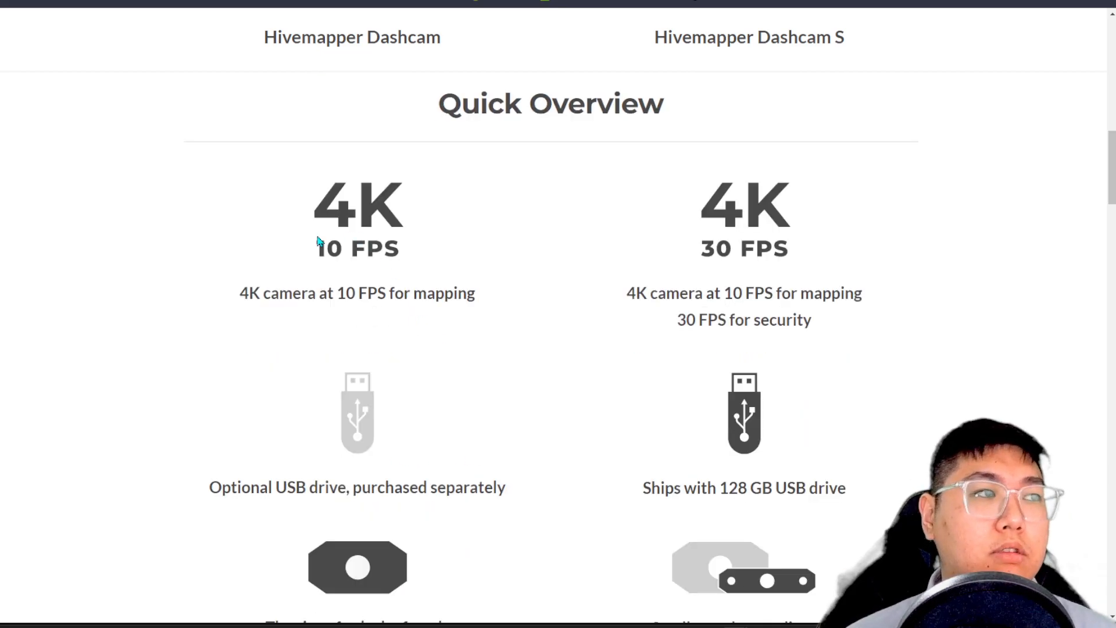
pyautogui.moveTo(574, 225)
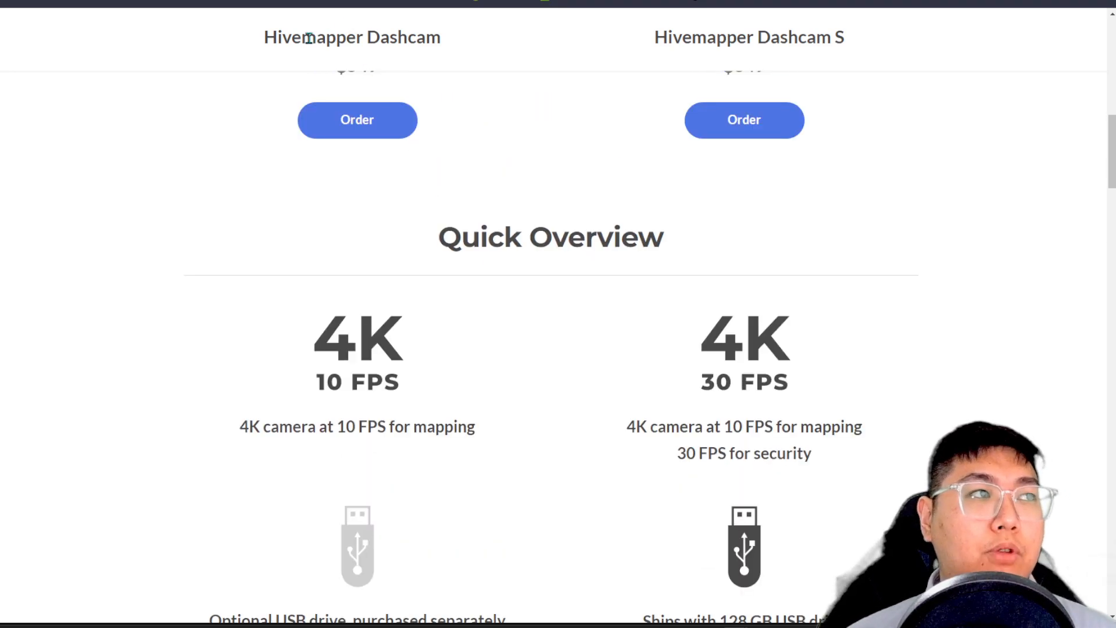
pyautogui.scroll(-3)
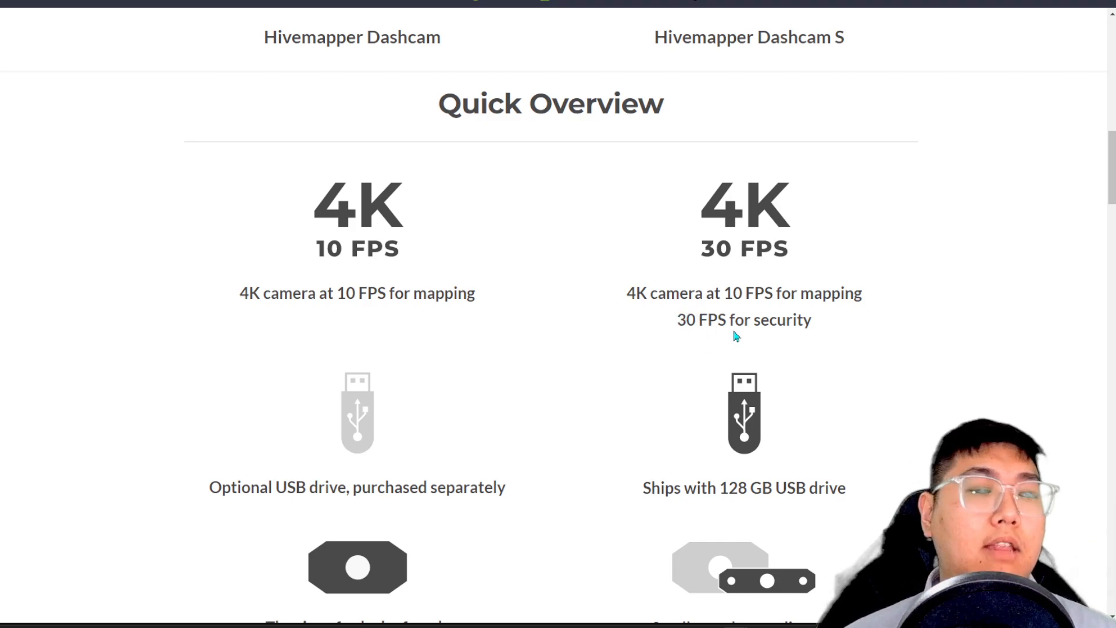
pyautogui.moveTo(673, 324)
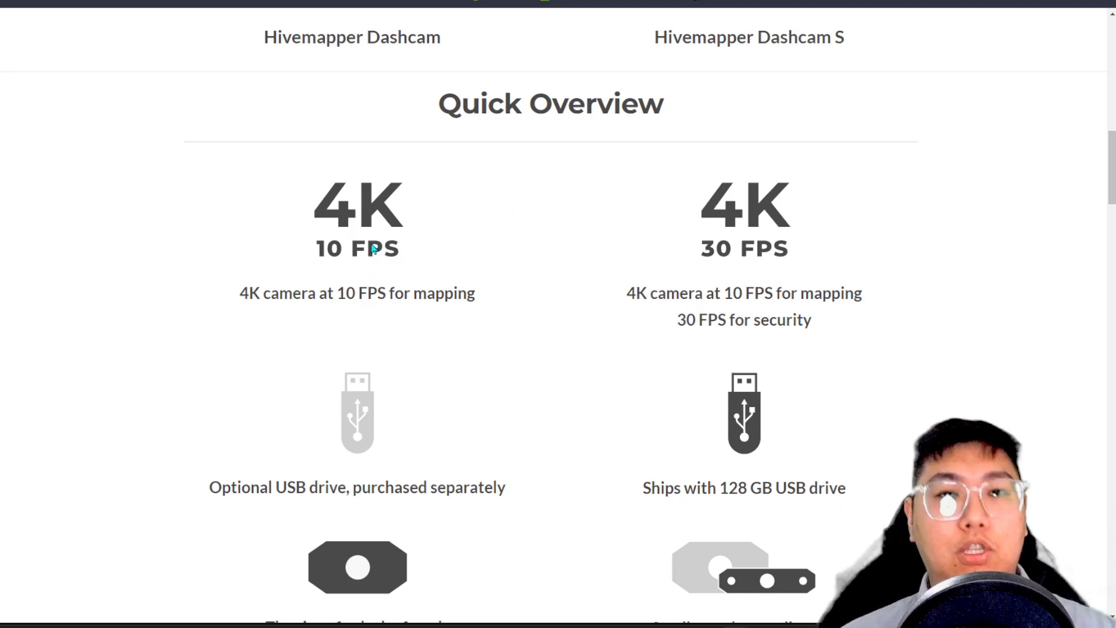
# Scroll past the deck-of-cards size row and early 2023 shipping to Camera Specs.
pyautogui.scroll(-3)
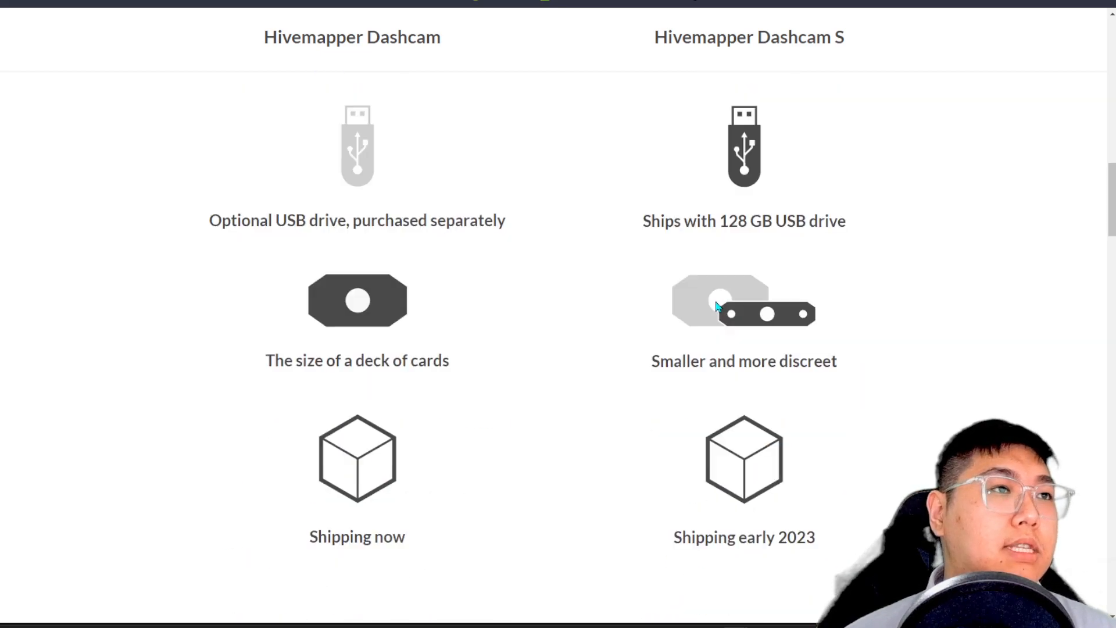
pyautogui.scroll(-3)
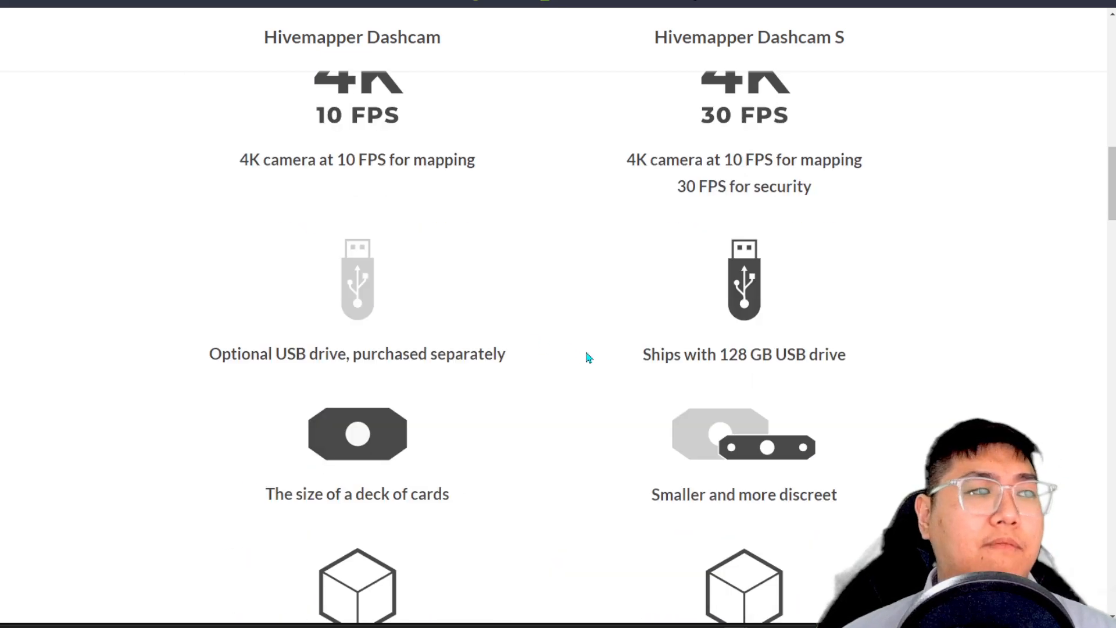
pyautogui.scroll(-3)
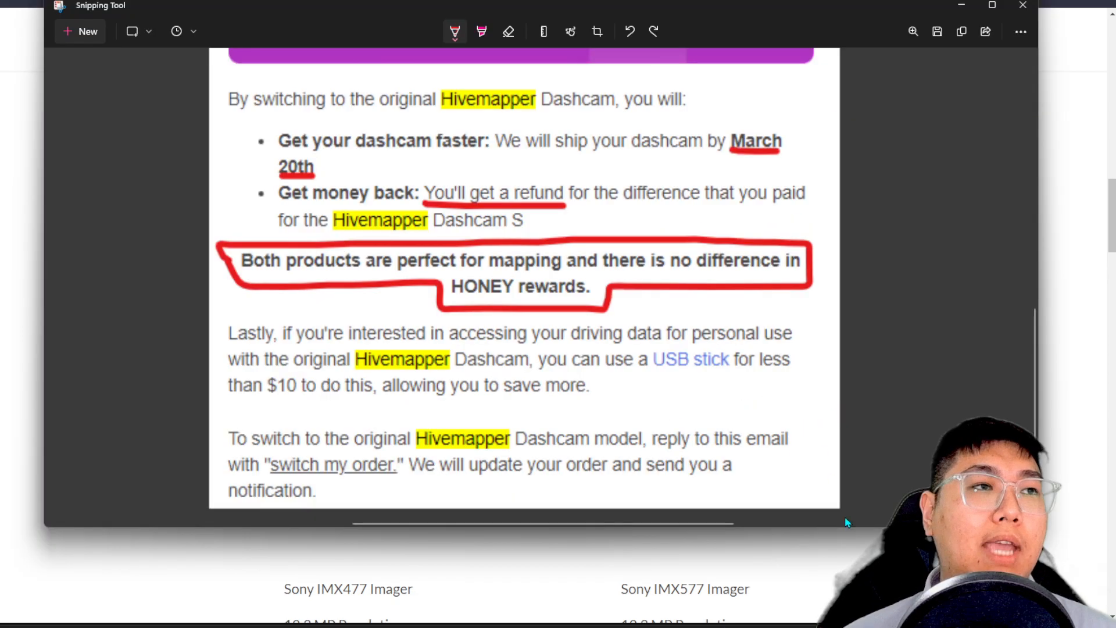
pyautogui.scroll(-3)
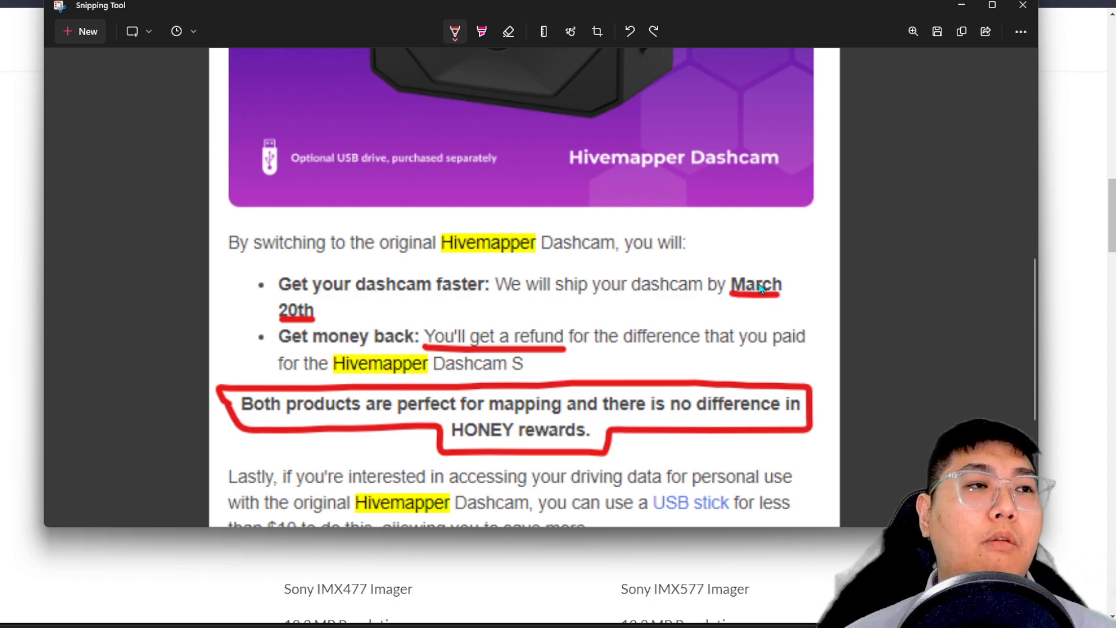
pyautogui.moveTo(676, 323)
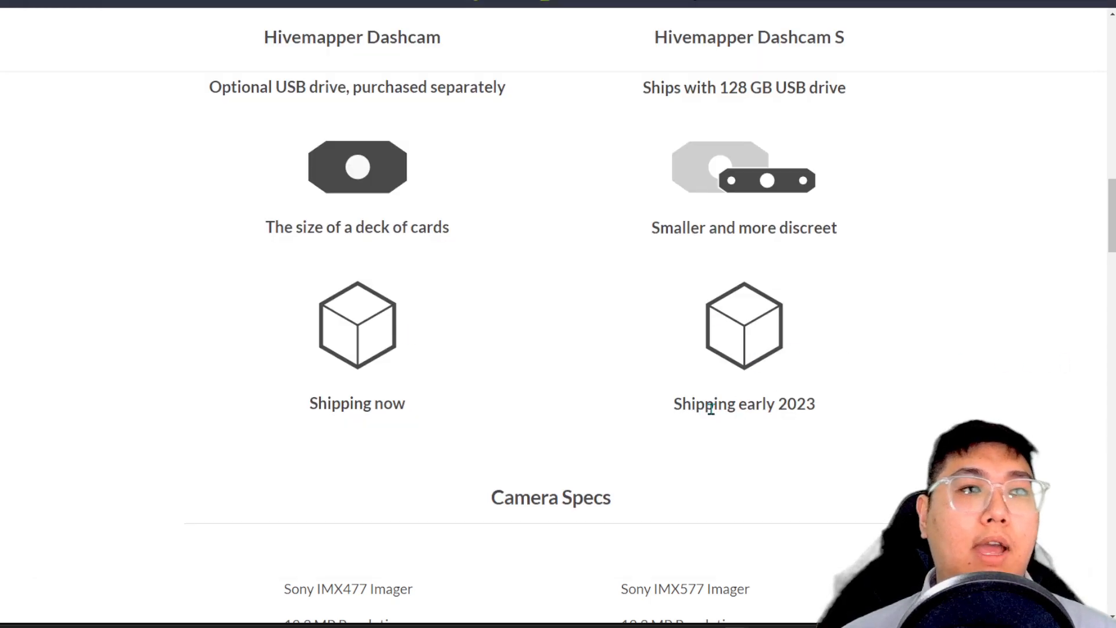
pyautogui.moveTo(795, 379)
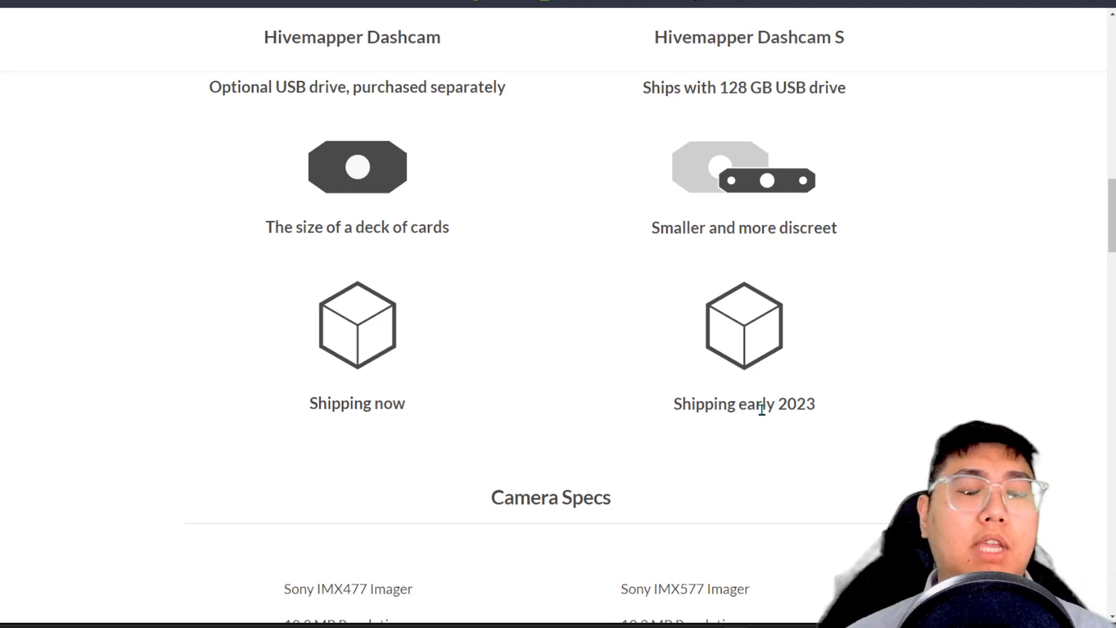
# Review Camera Specs' 10Hz vs 30Hz frame rates, then highlight the Dashcam S $649 price.
pyautogui.scroll(-3)
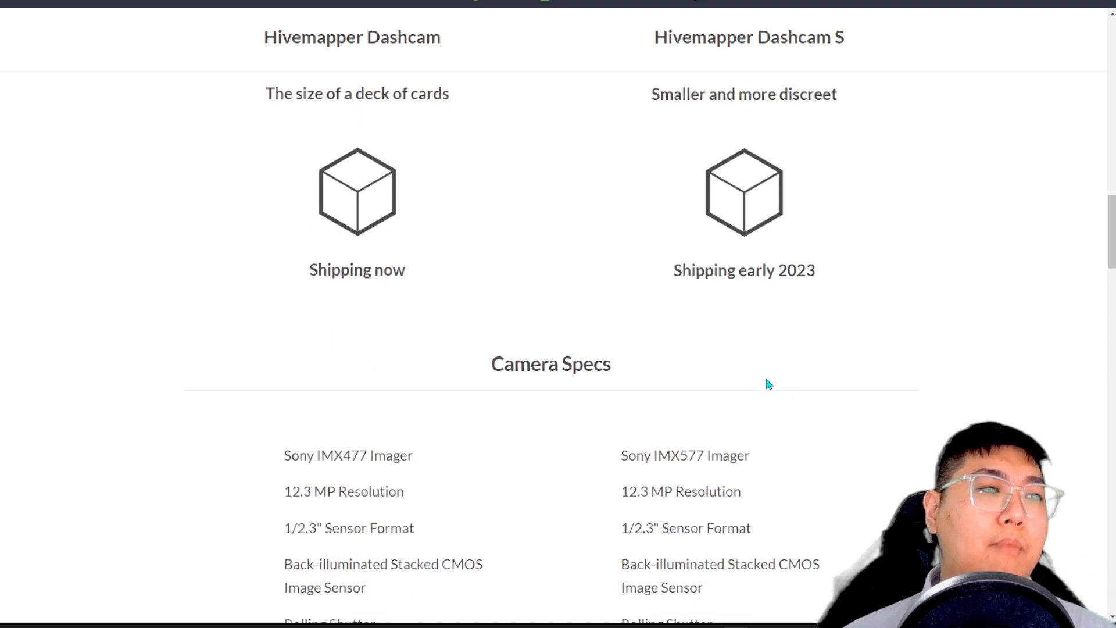
pyautogui.scroll(-3)
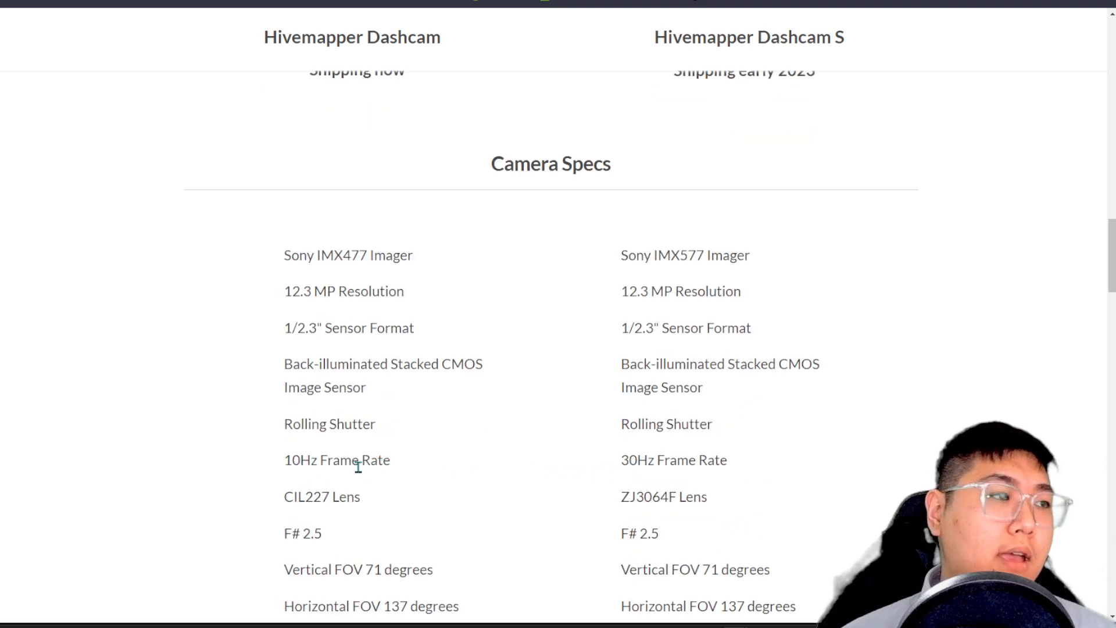
pyautogui.scroll(3)
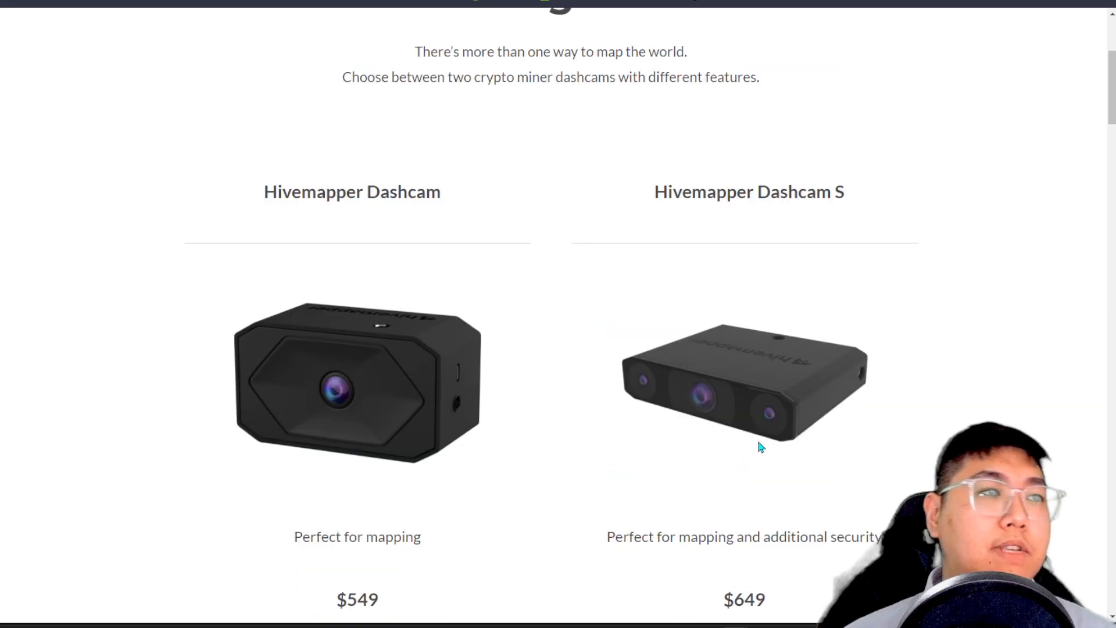
pyautogui.scroll(3)
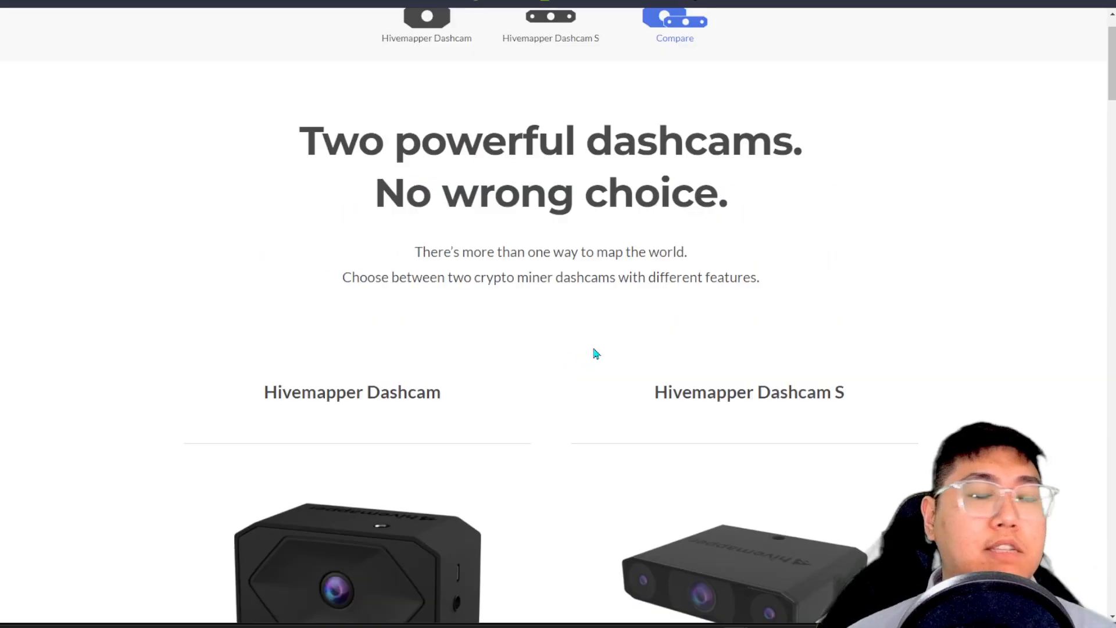
pyautogui.scroll(-3)
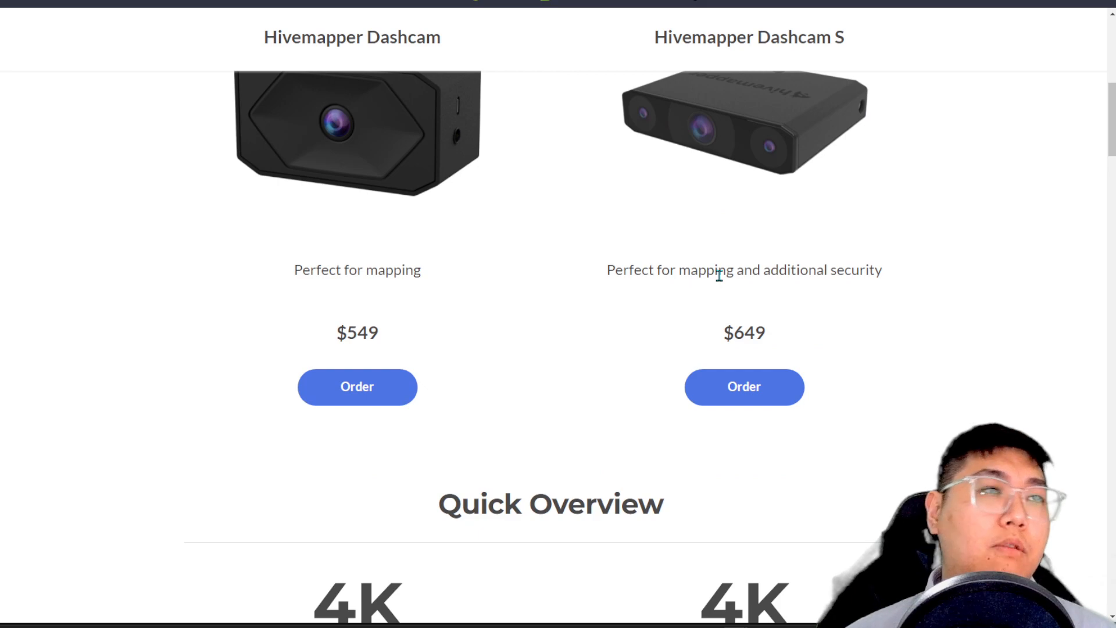
pyautogui.scroll(-3)
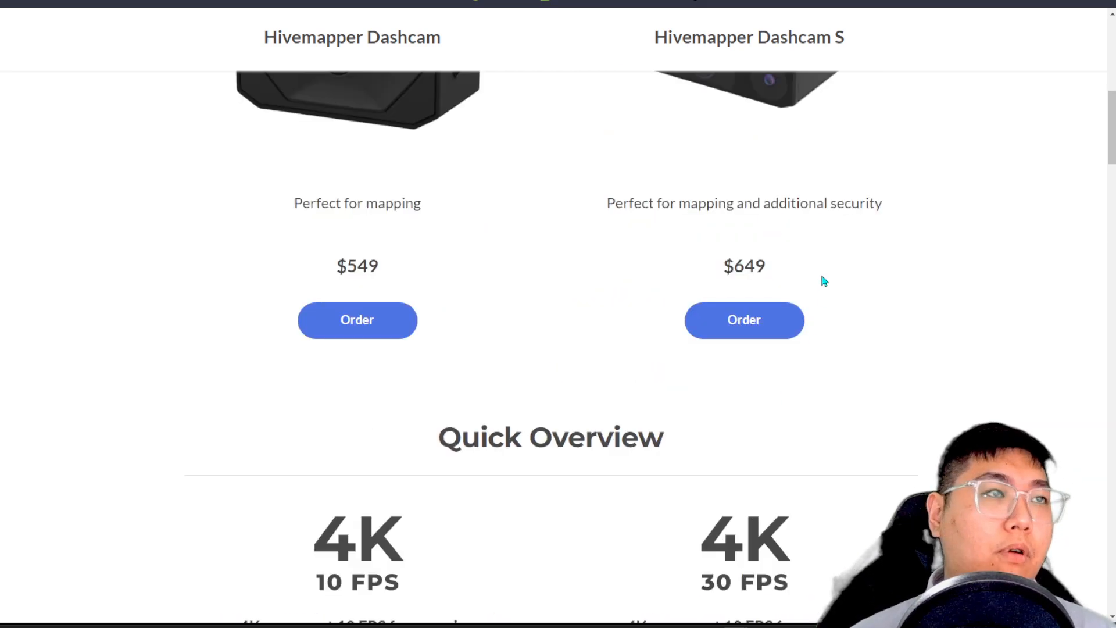
pyautogui.doubleClick(744, 266)
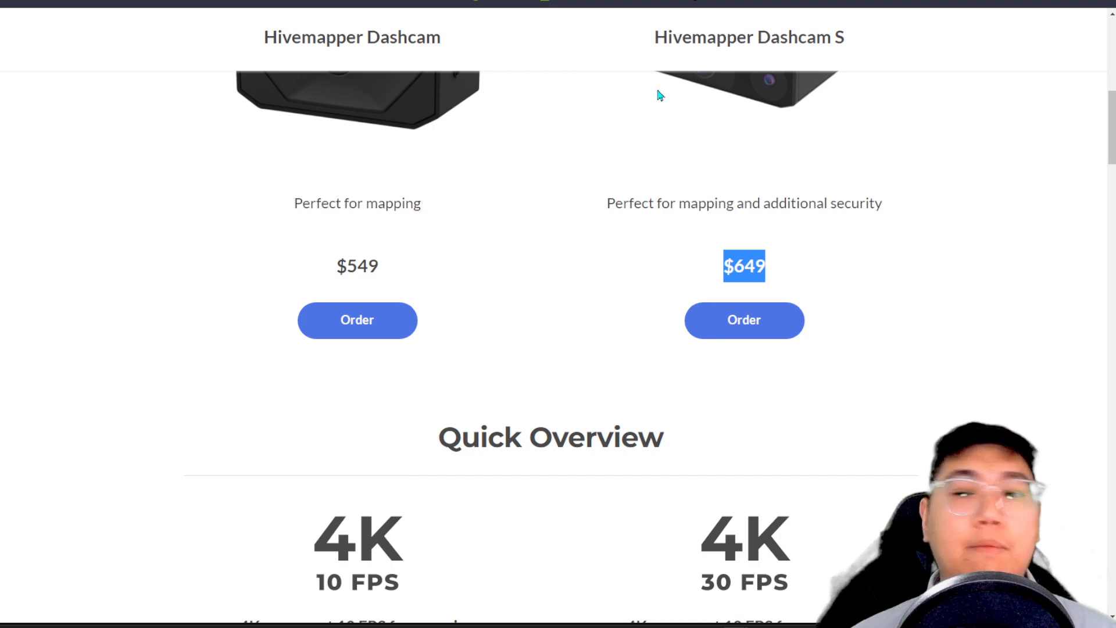
pyautogui.moveTo(583, 241)
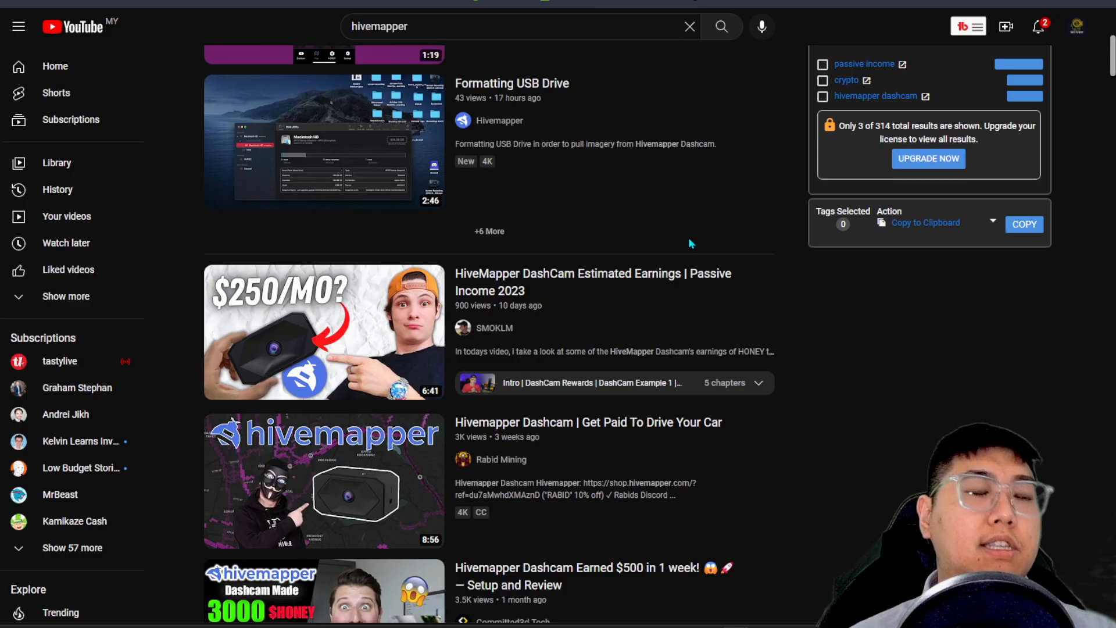
# Scroll through the hivemapper results' estimated earnings and setup review videos.
pyautogui.scroll(-3)
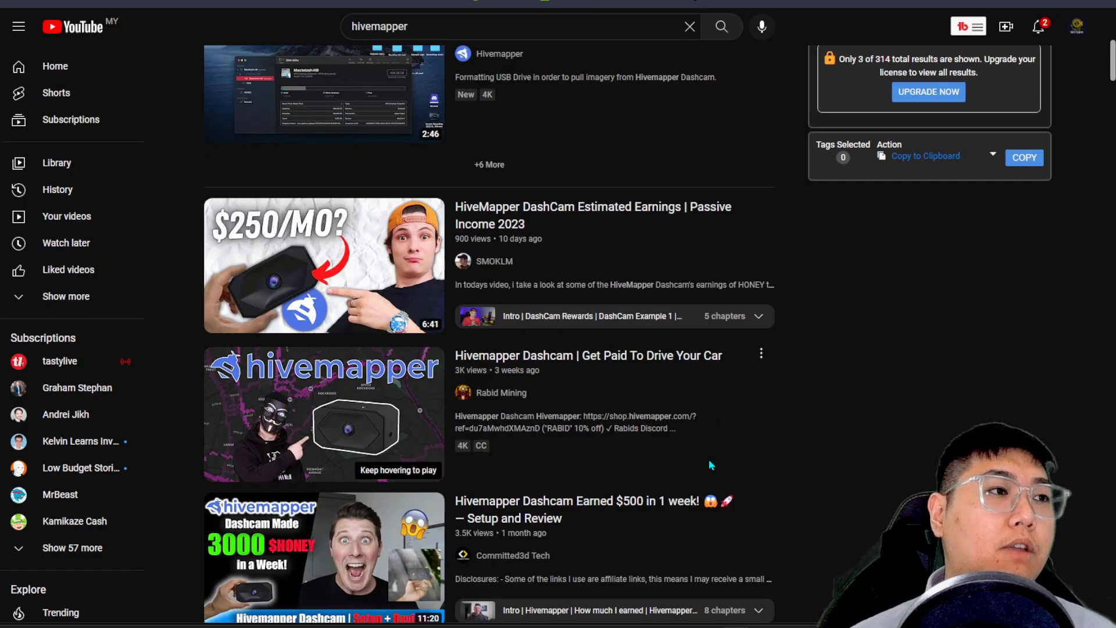
pyautogui.scroll(-3)
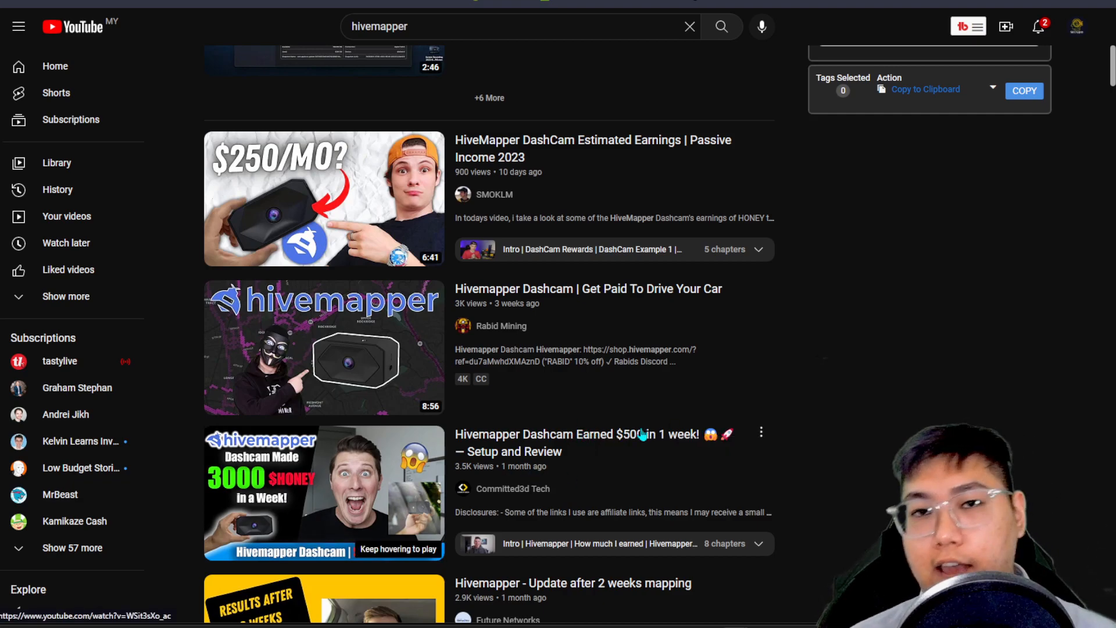
pyautogui.moveTo(625, 450)
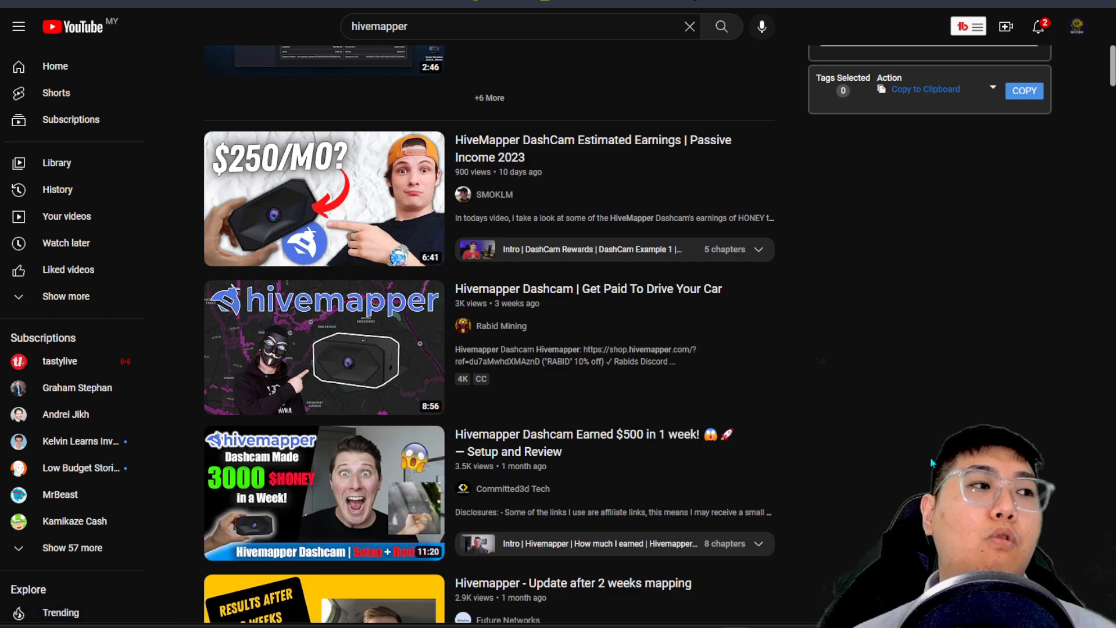
pyautogui.moveTo(339, 489)
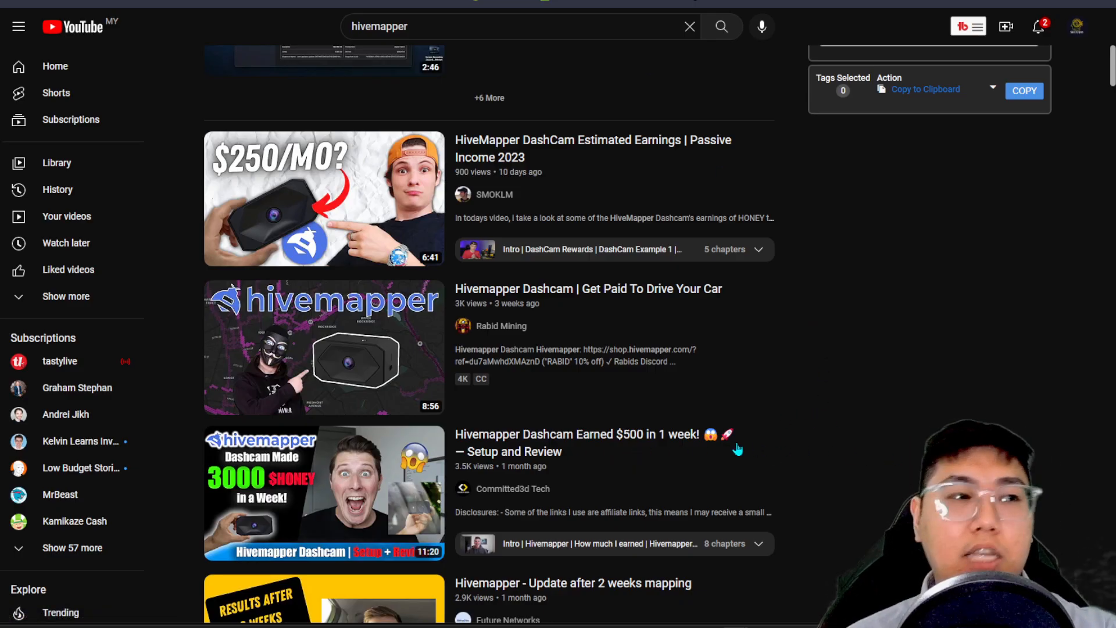
pyautogui.moveTo(684, 457)
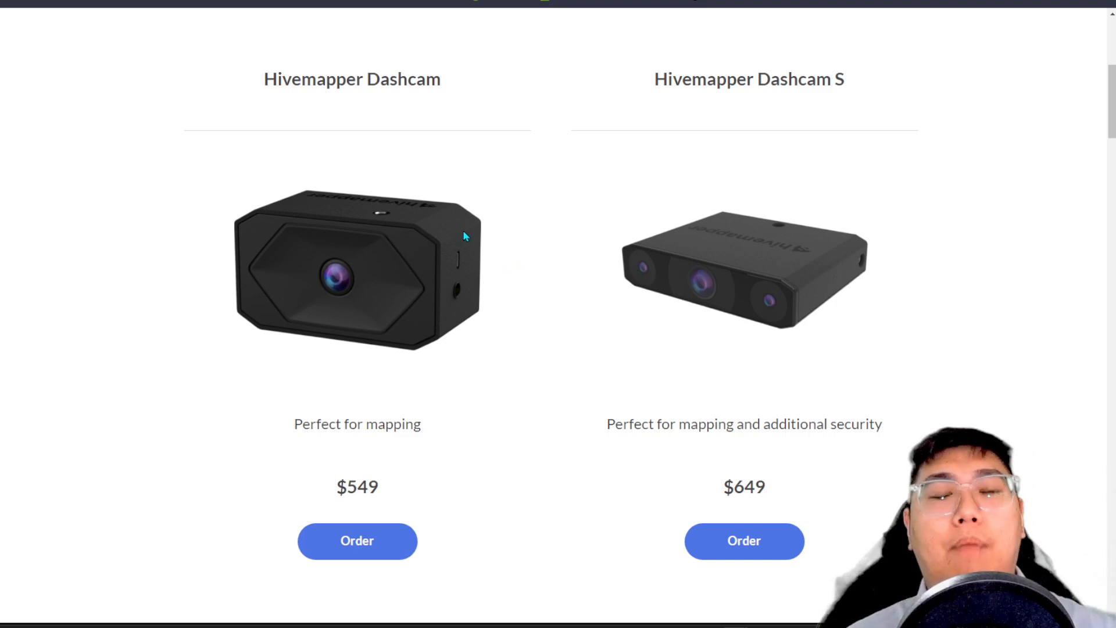
pyautogui.moveTo(482, 293)
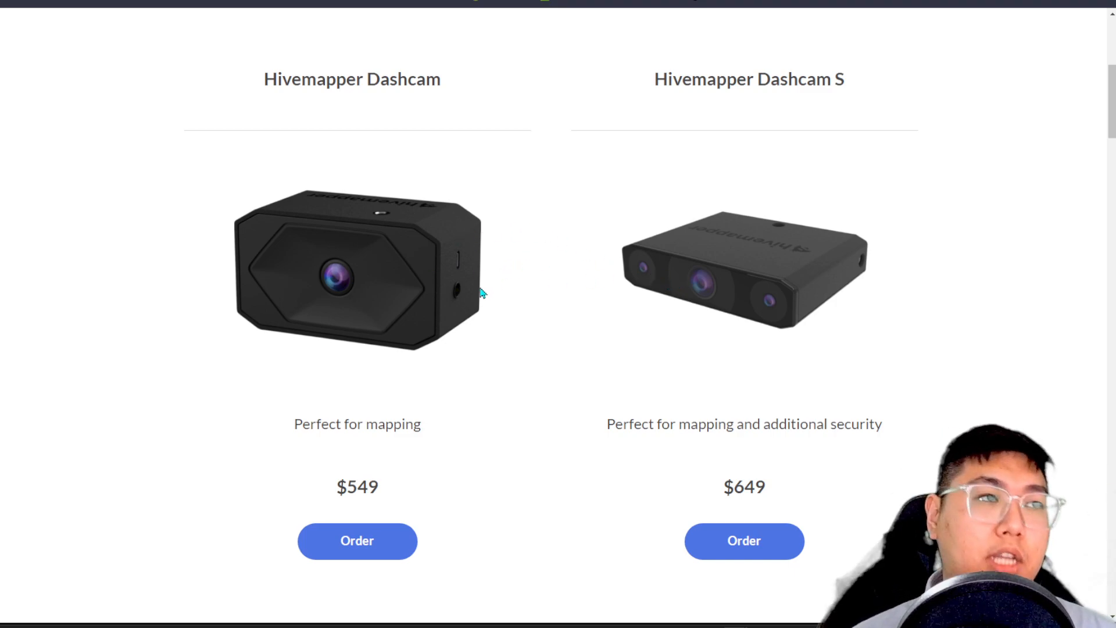
pyautogui.moveTo(399, 427)
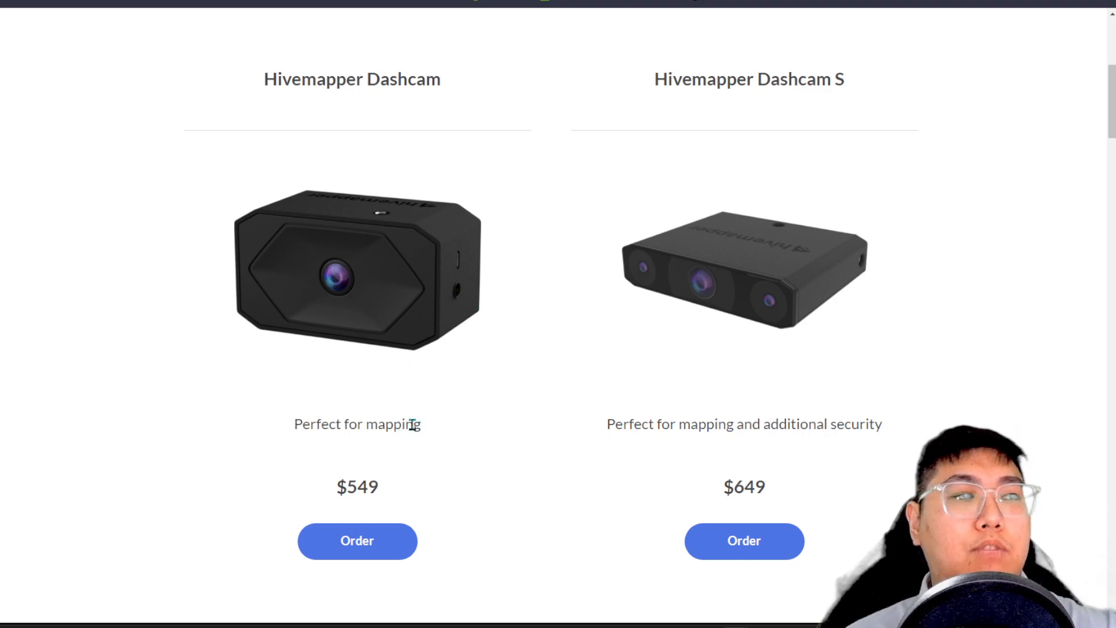
pyautogui.moveTo(536, 241)
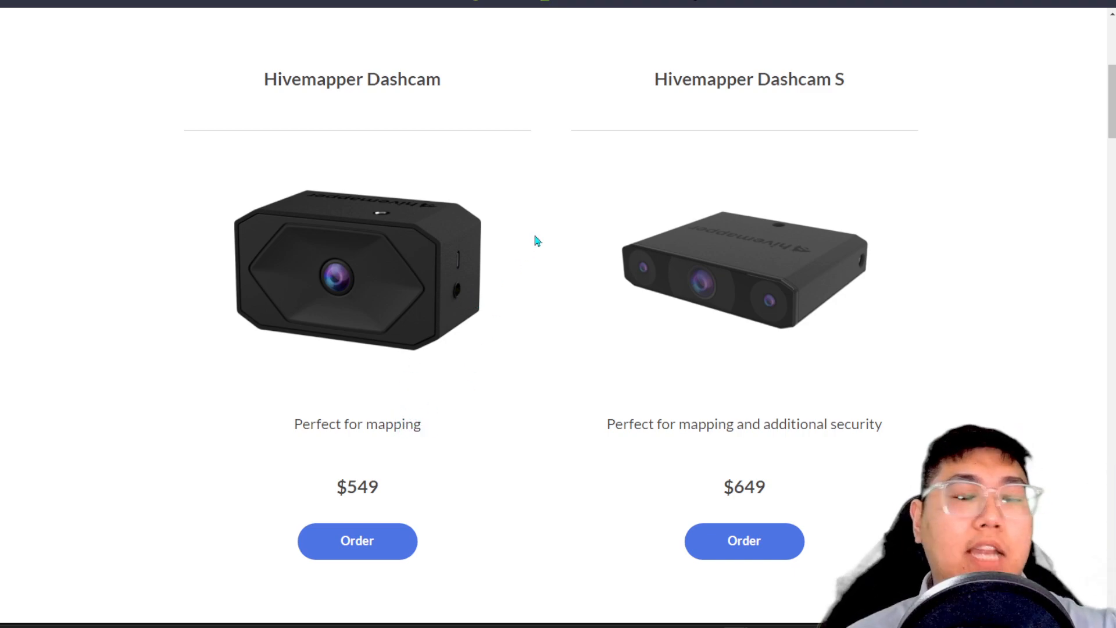
pyautogui.moveTo(644, 350)
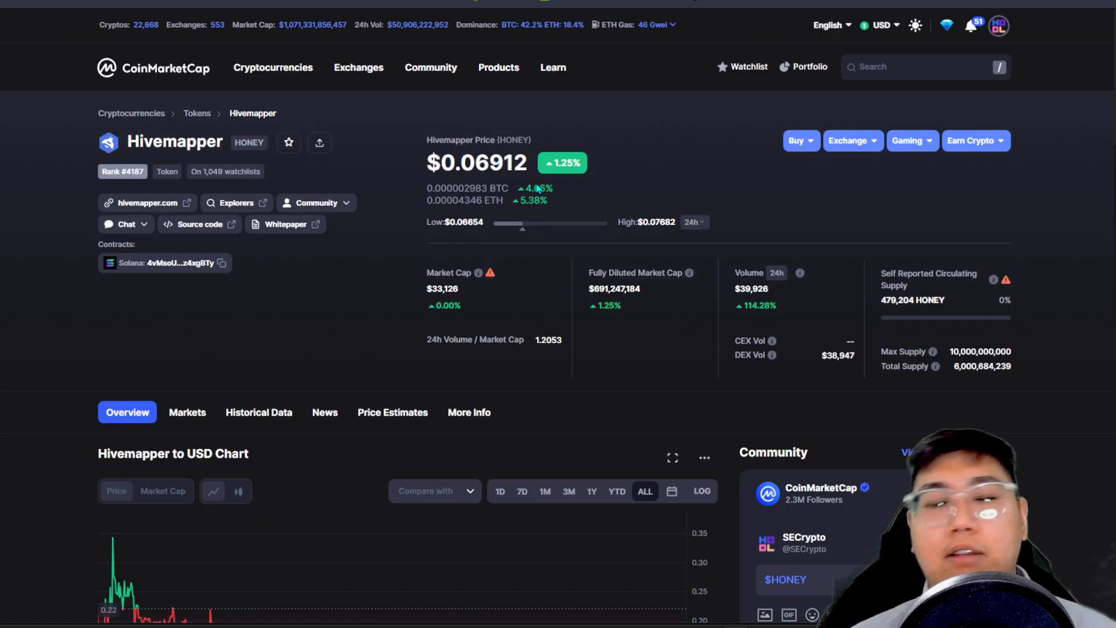
# Enter 3000 in the HONEY to USD converter and mark the 207.37 USD result.
pyautogui.scroll(-3)
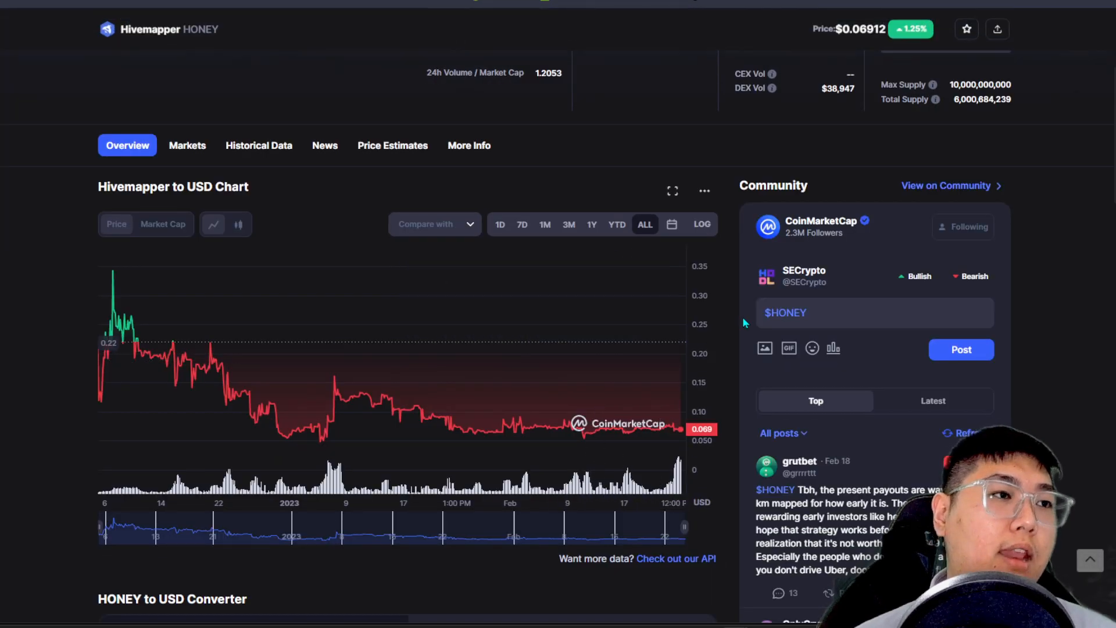
pyautogui.scroll(-3)
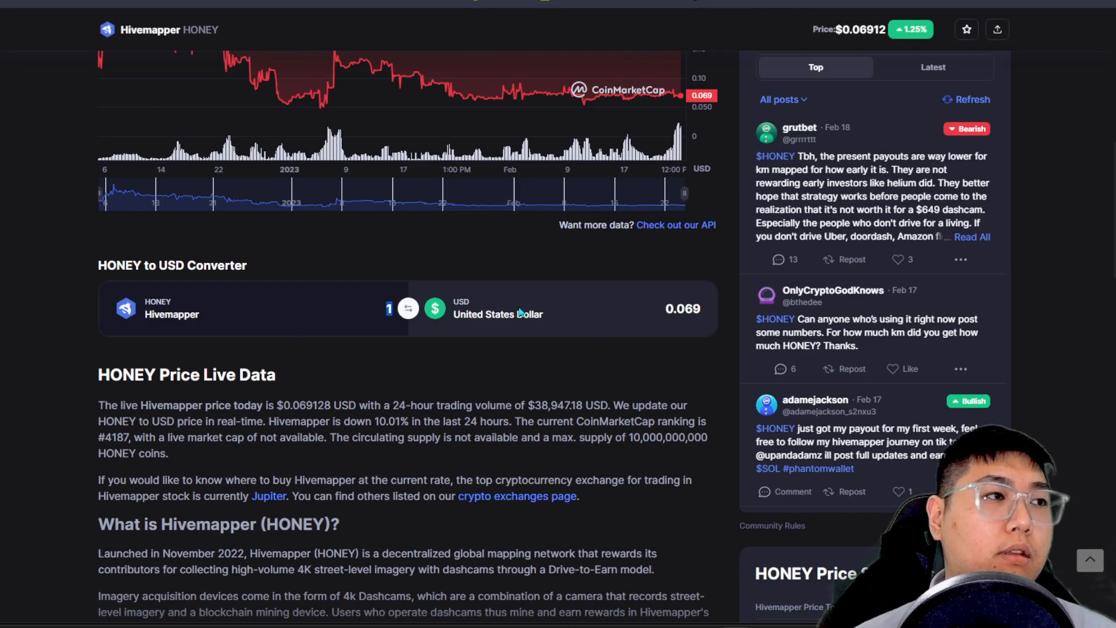
pyautogui.write('3000')
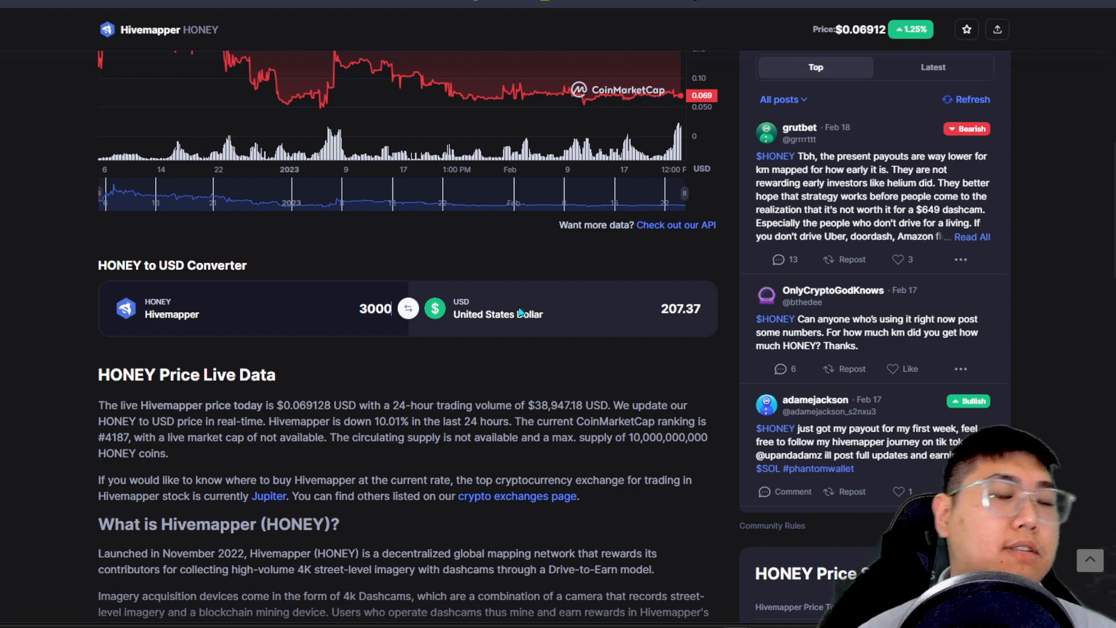
pyautogui.doubleClick(679, 308)
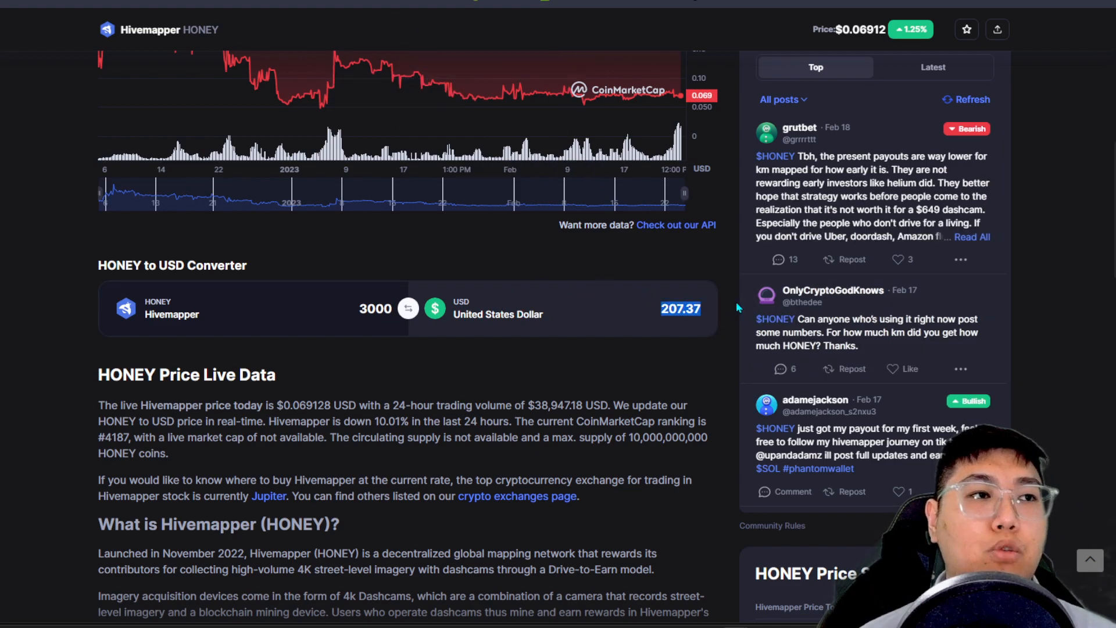
pyautogui.click(679, 308)
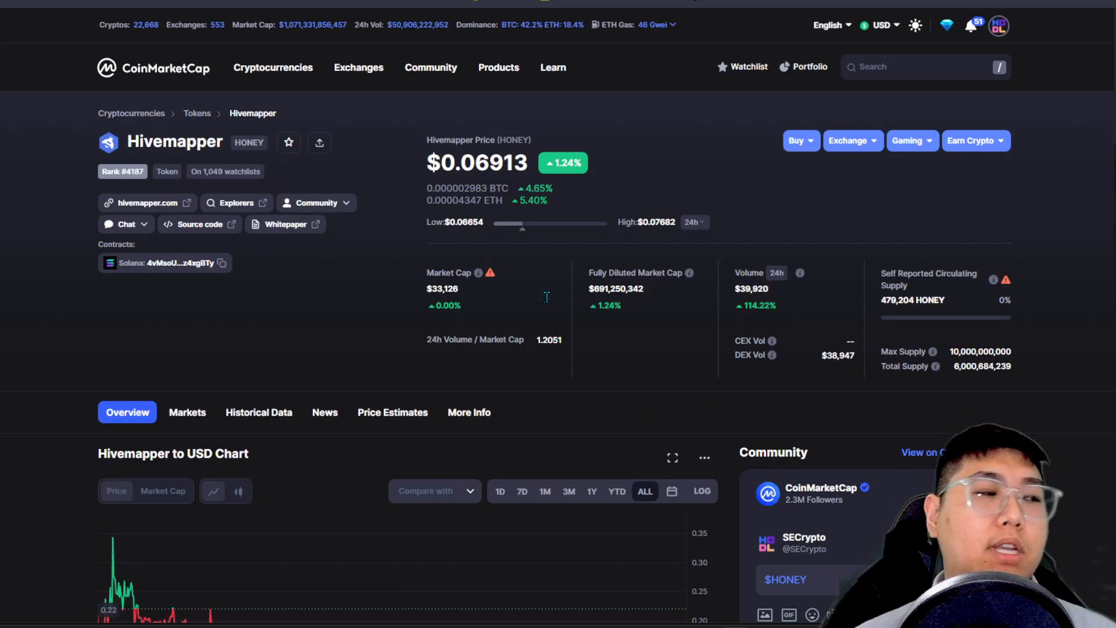
# Show HONEY's markets, mark the $39,921 HONEY/USDC volume, and open Jupiter's exchange page.
pyautogui.click(187, 411)
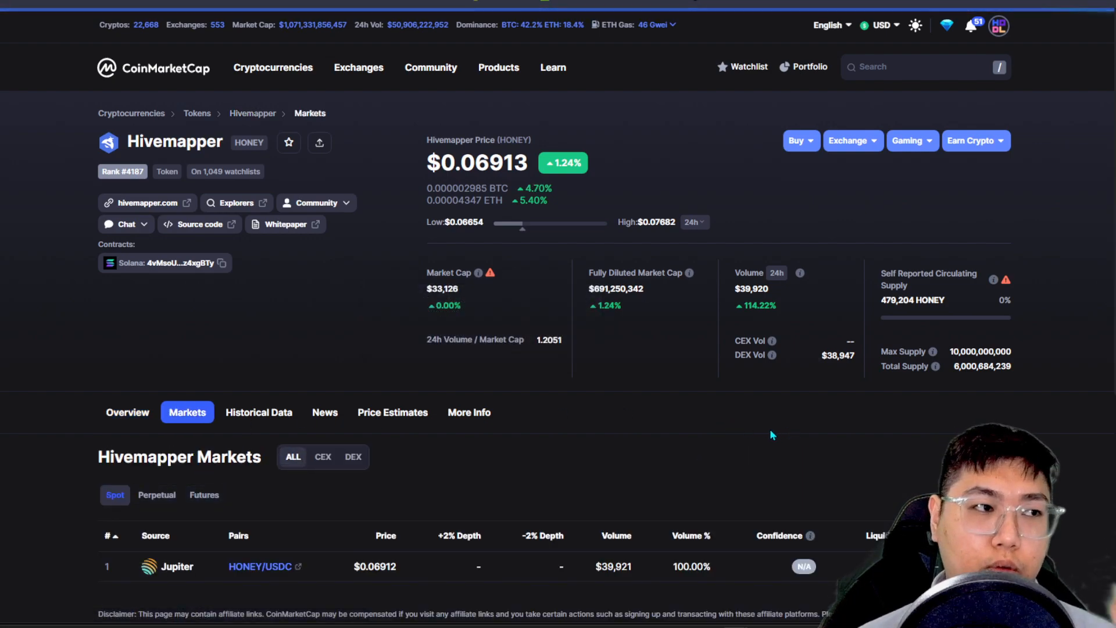
pyautogui.scroll(-3)
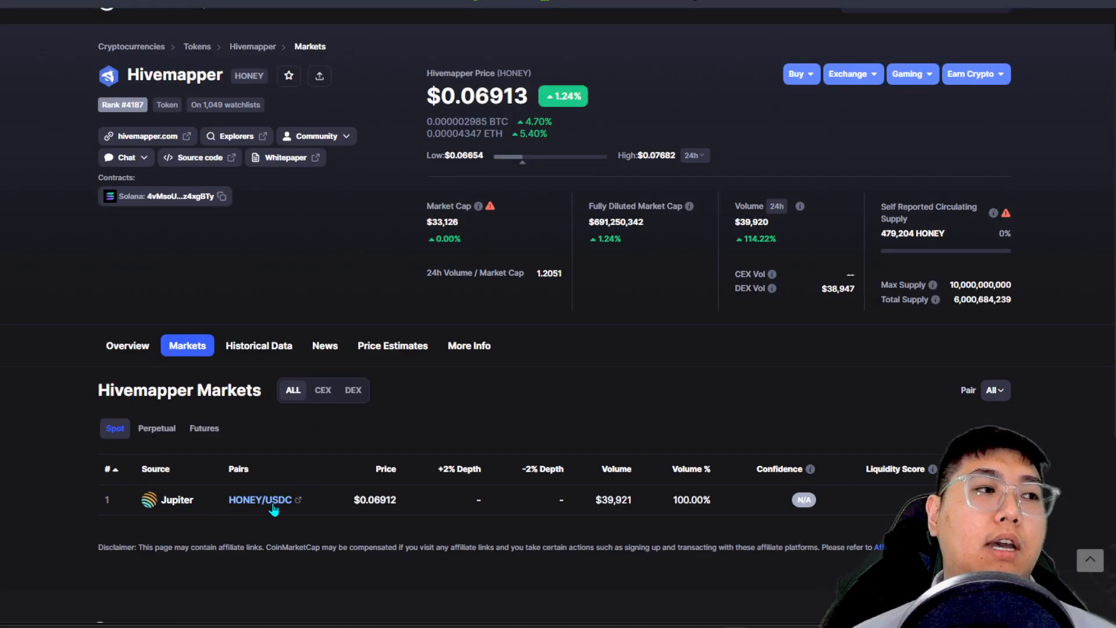
pyautogui.moveTo(176, 500)
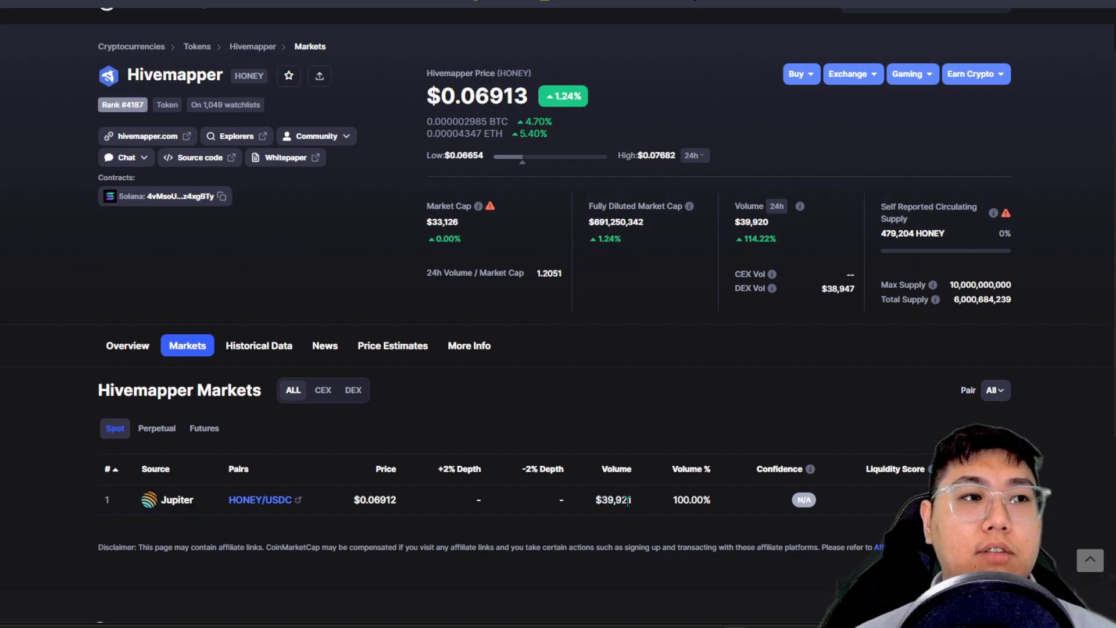
pyautogui.doubleClick(613, 500)
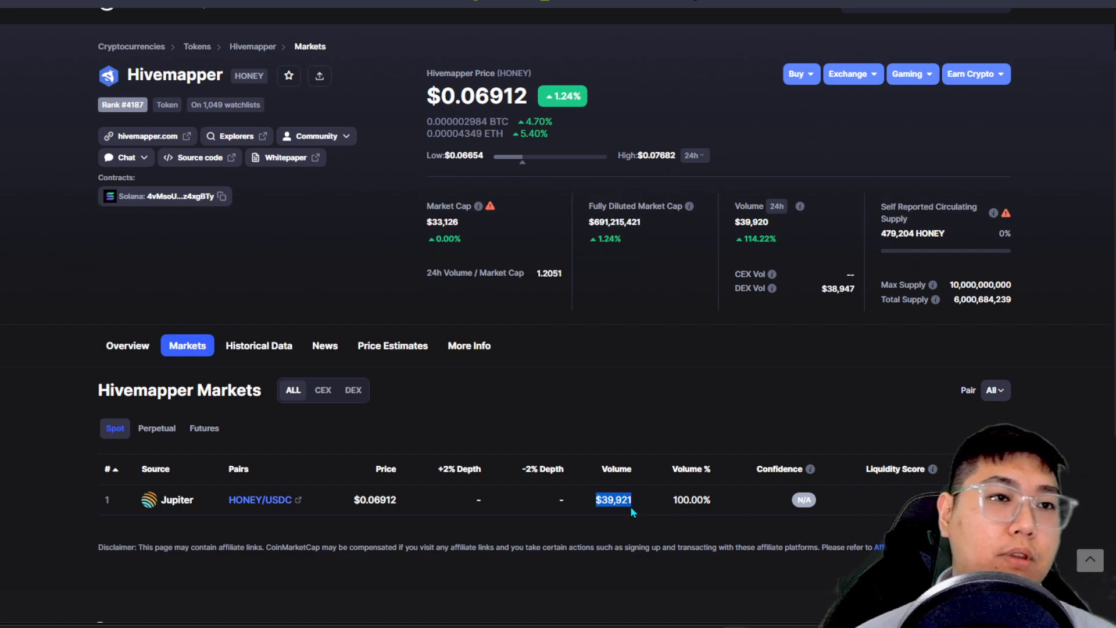
pyautogui.moveTo(810, 469)
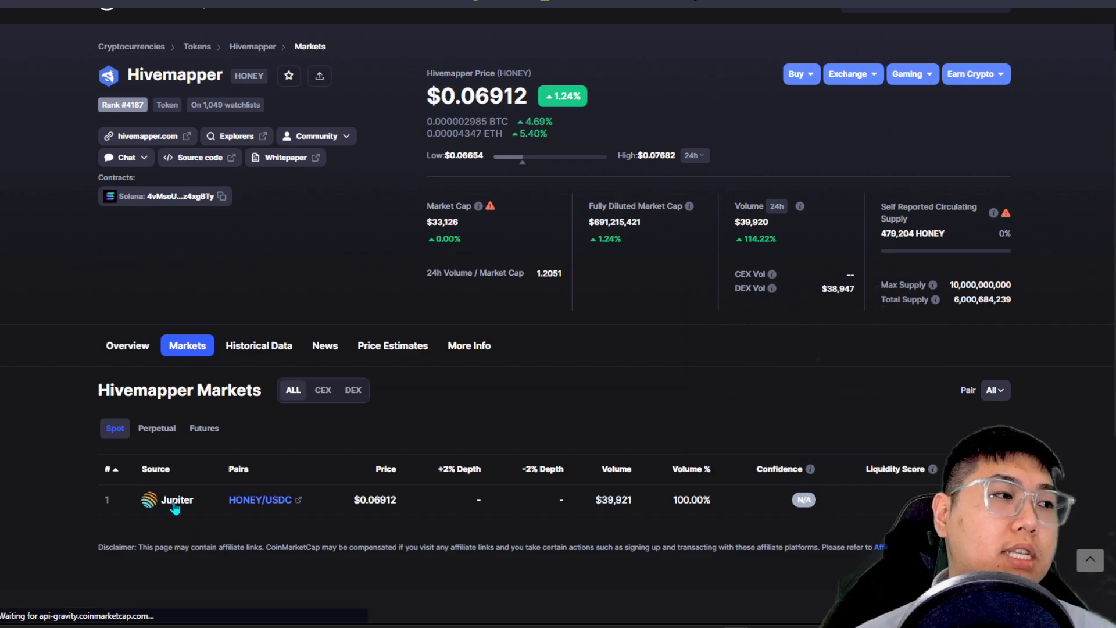
pyautogui.click(177, 498)
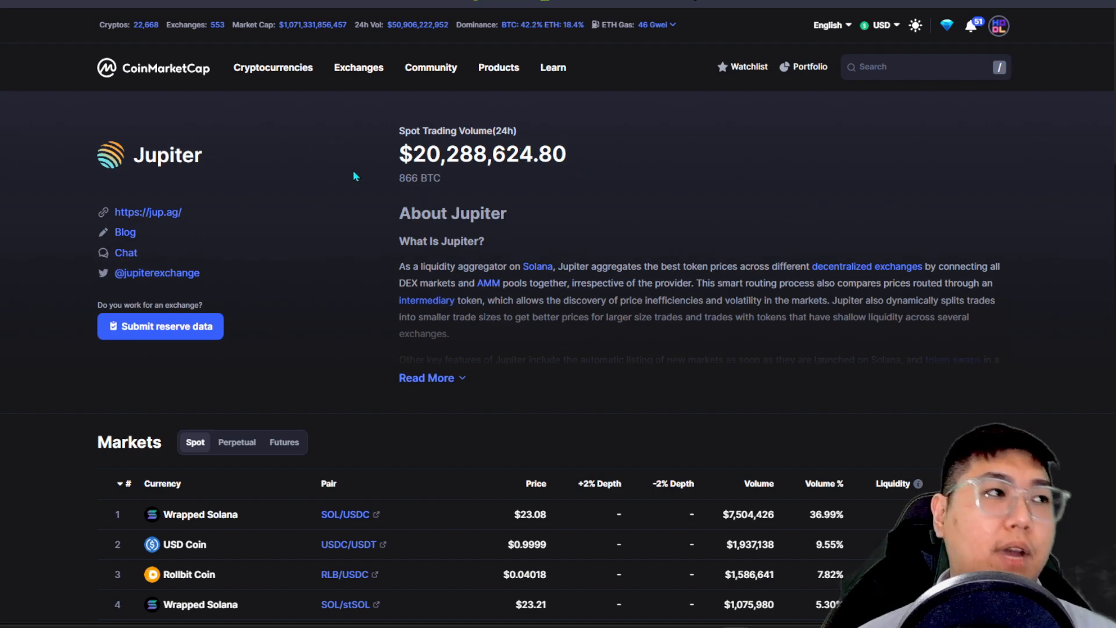
# Scroll Jupiter's spot markets led by SOL/USDC and return to Hivemapper's markets page.
pyautogui.click(358, 67)
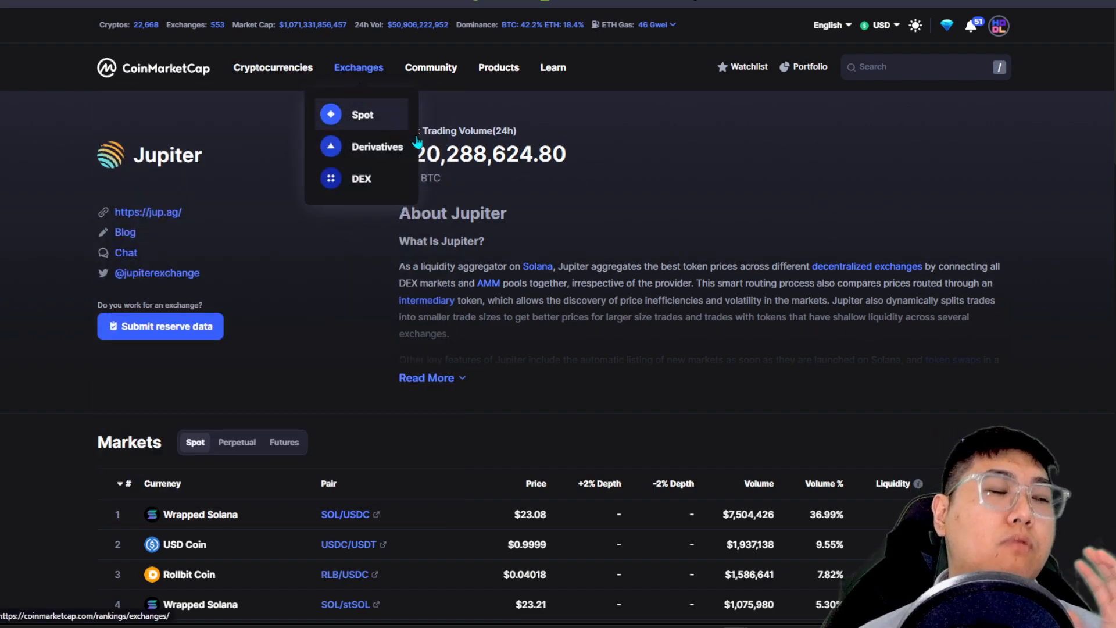
pyautogui.moveTo(385, 123)
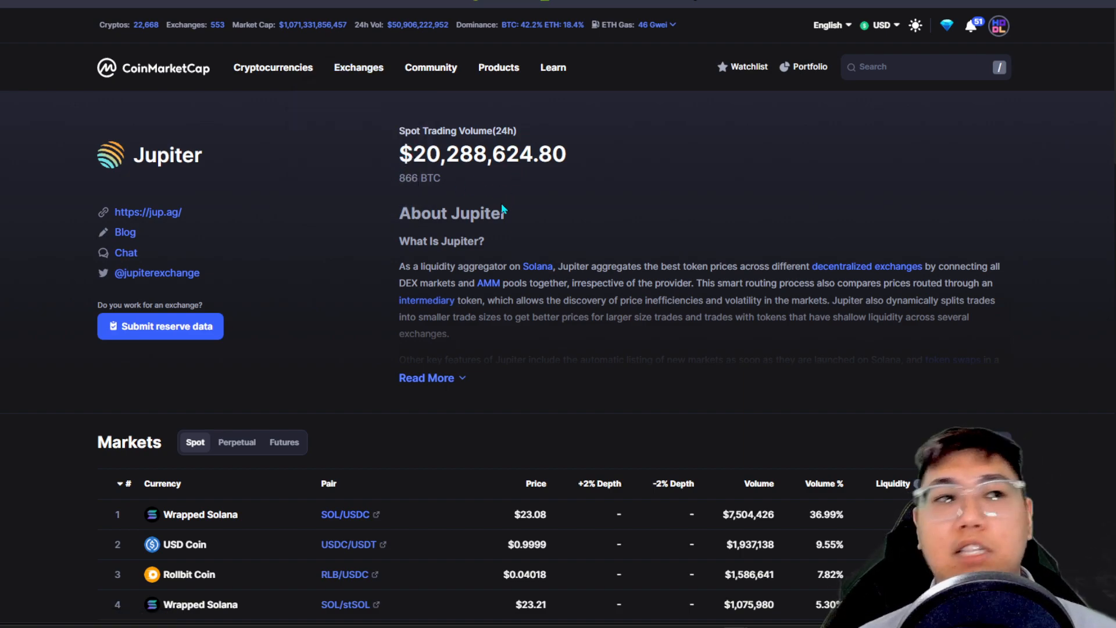
pyautogui.scroll(-3)
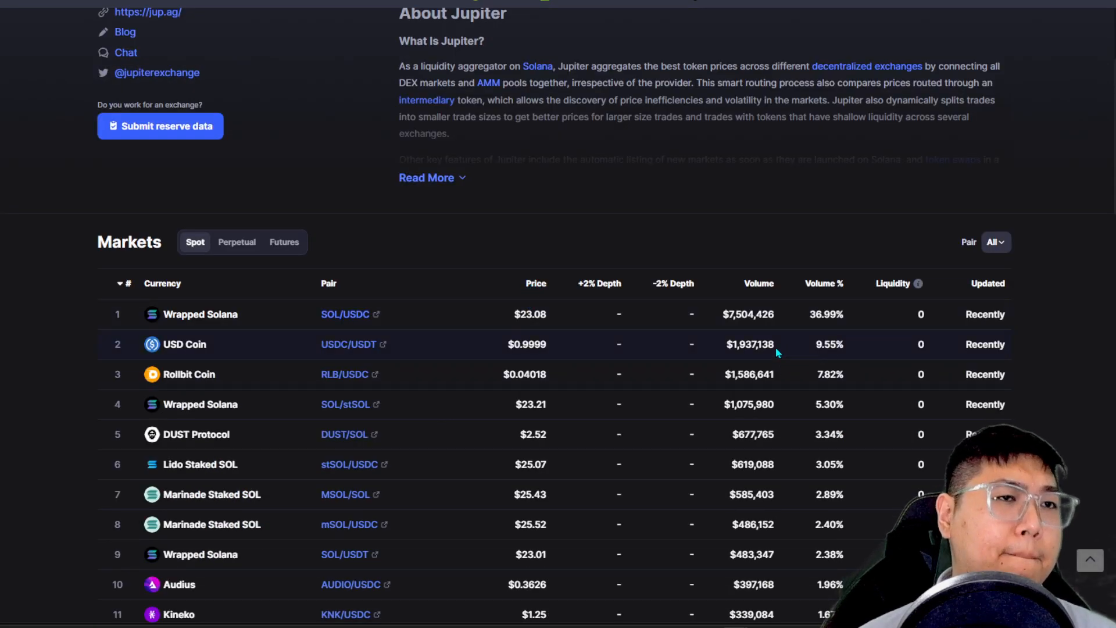
pyautogui.scroll(-3)
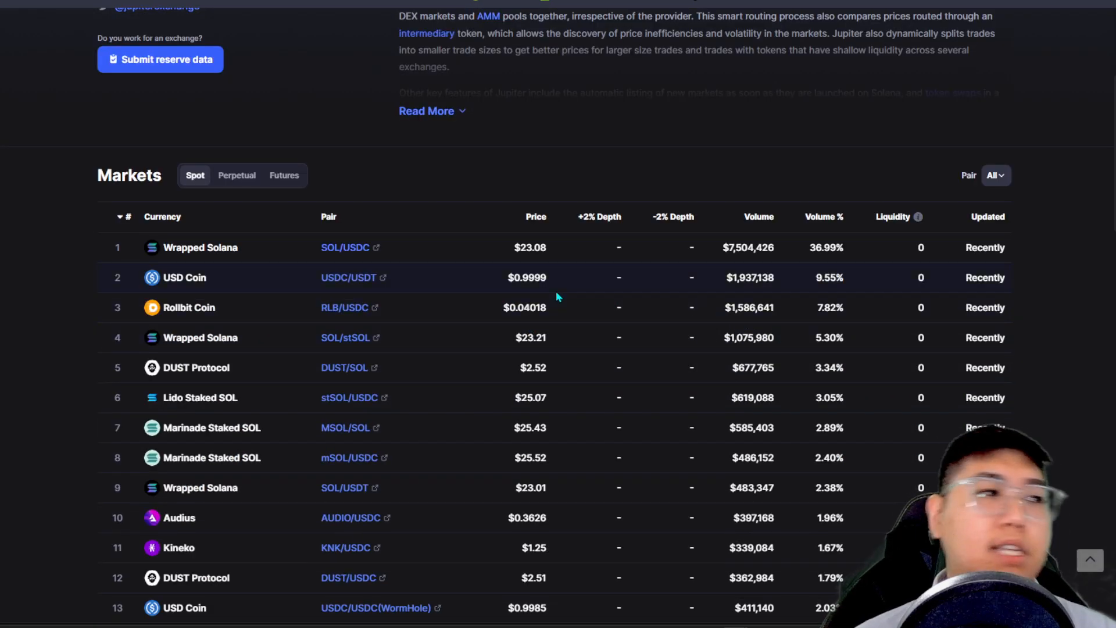
pyautogui.scroll(-3)
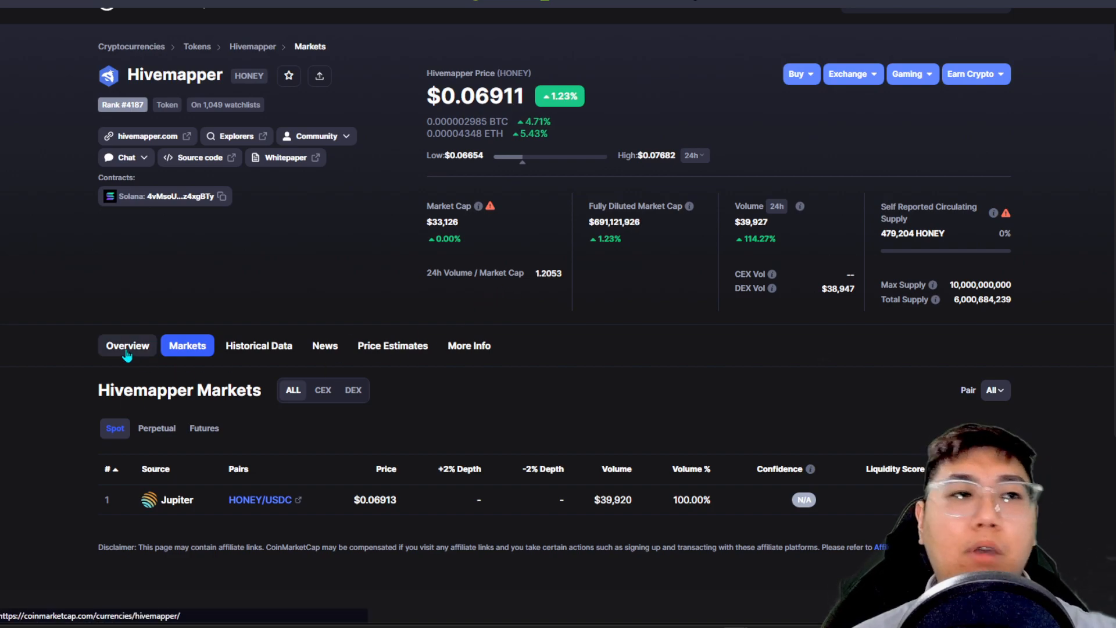
pyautogui.moveTo(166, 505)
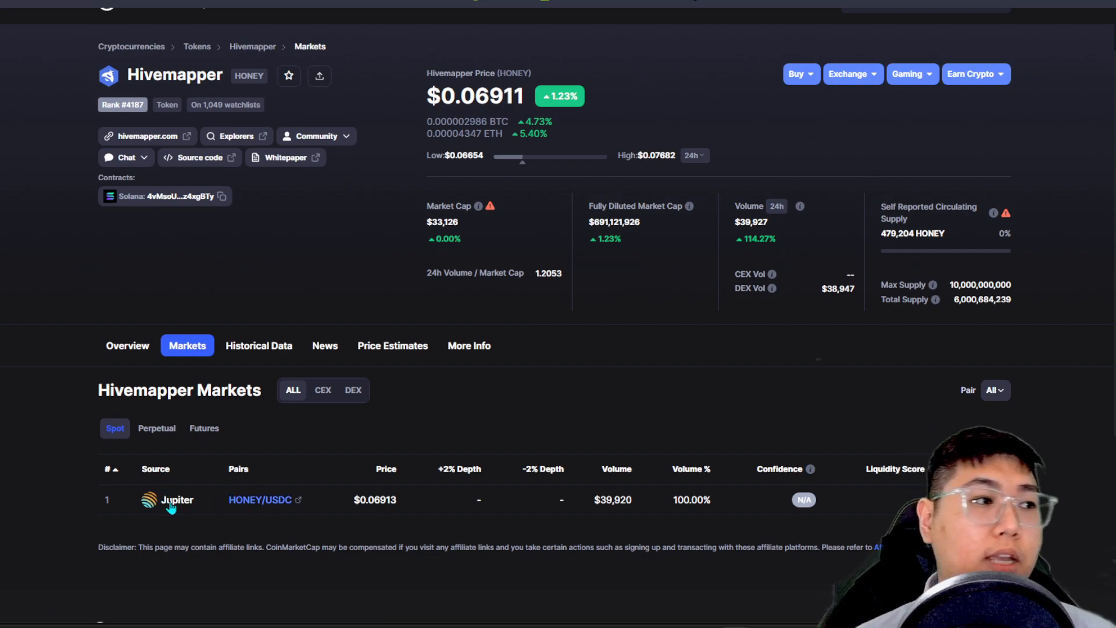
pyautogui.moveTo(202, 371)
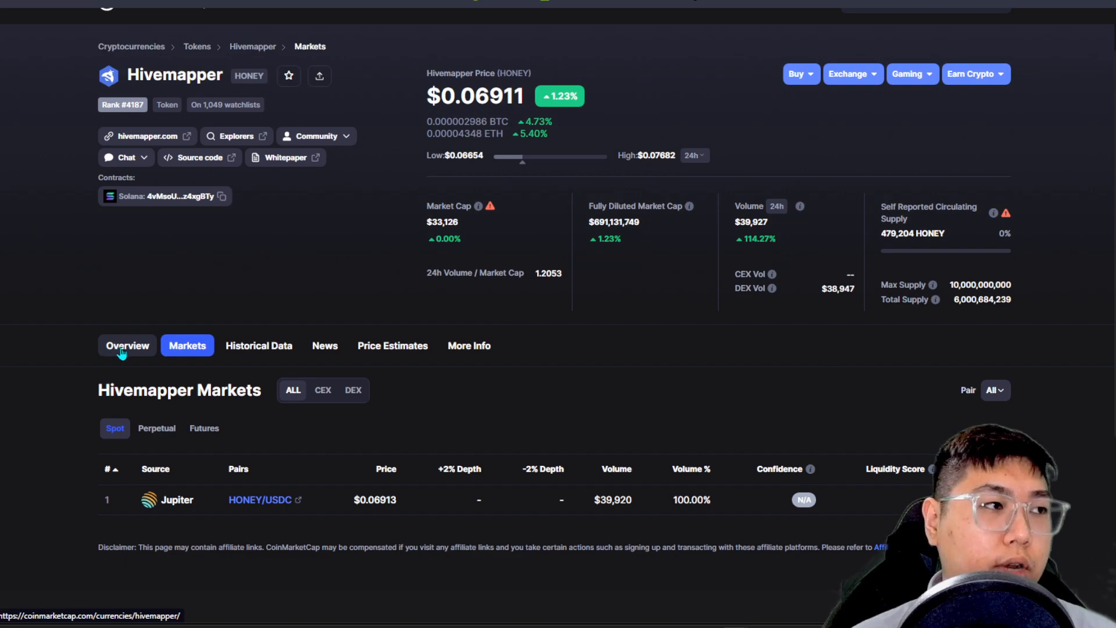
pyautogui.click(127, 345)
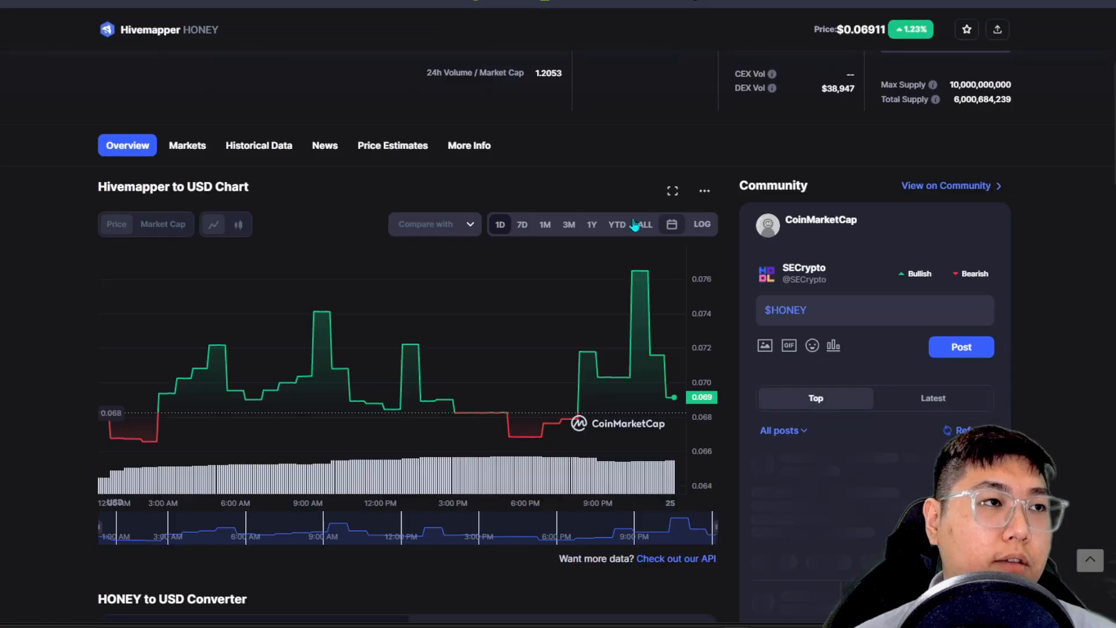
pyautogui.click(645, 225)
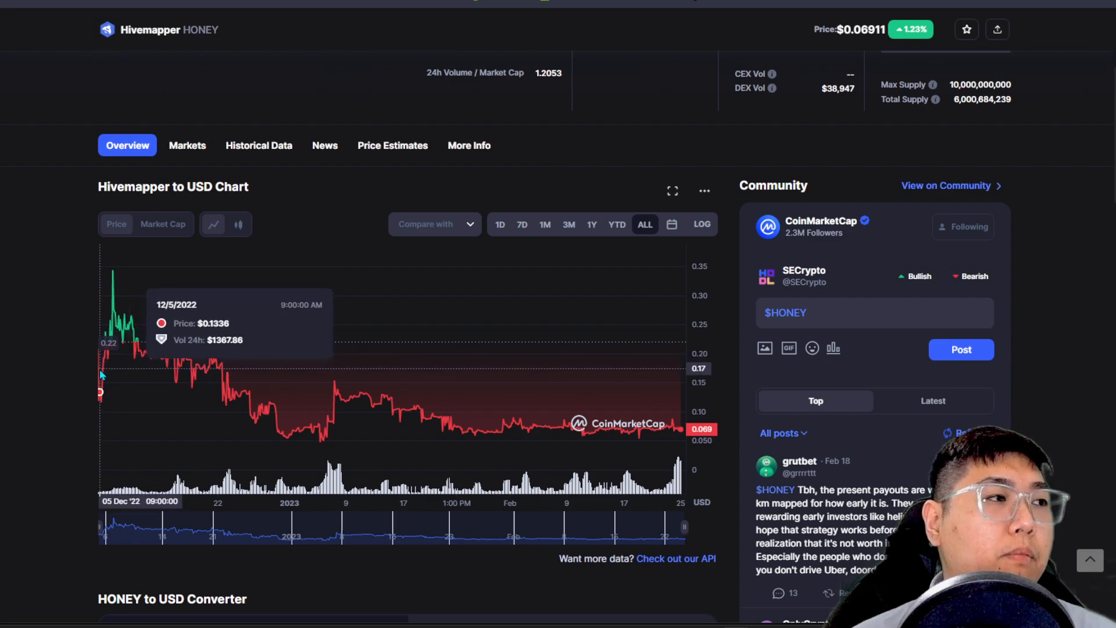
pyautogui.moveTo(487, 402)
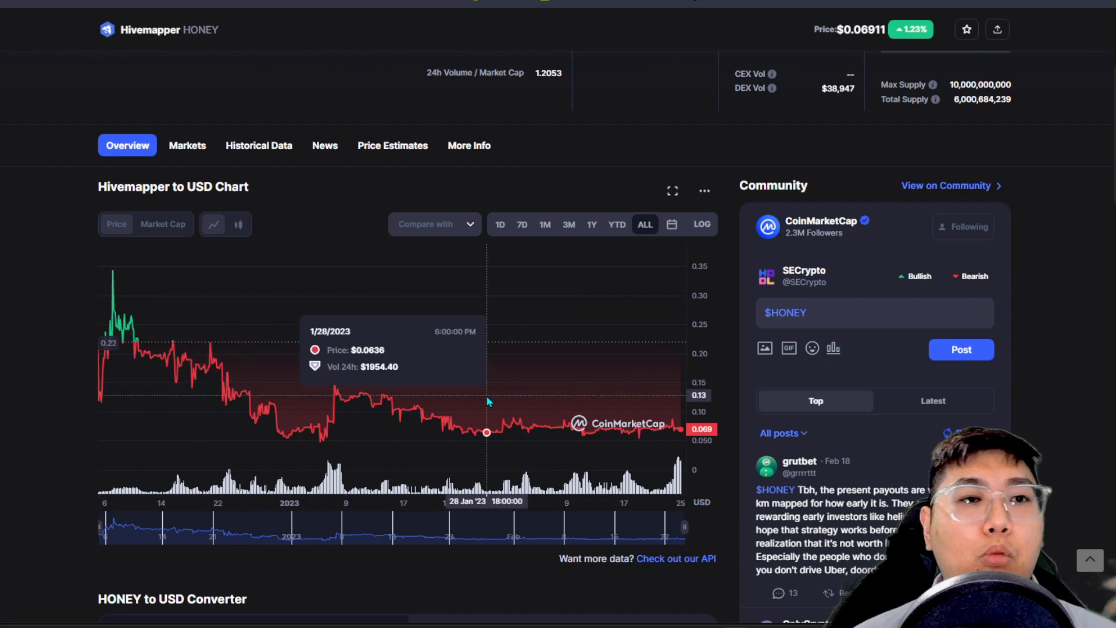
pyautogui.moveTo(349, 396)
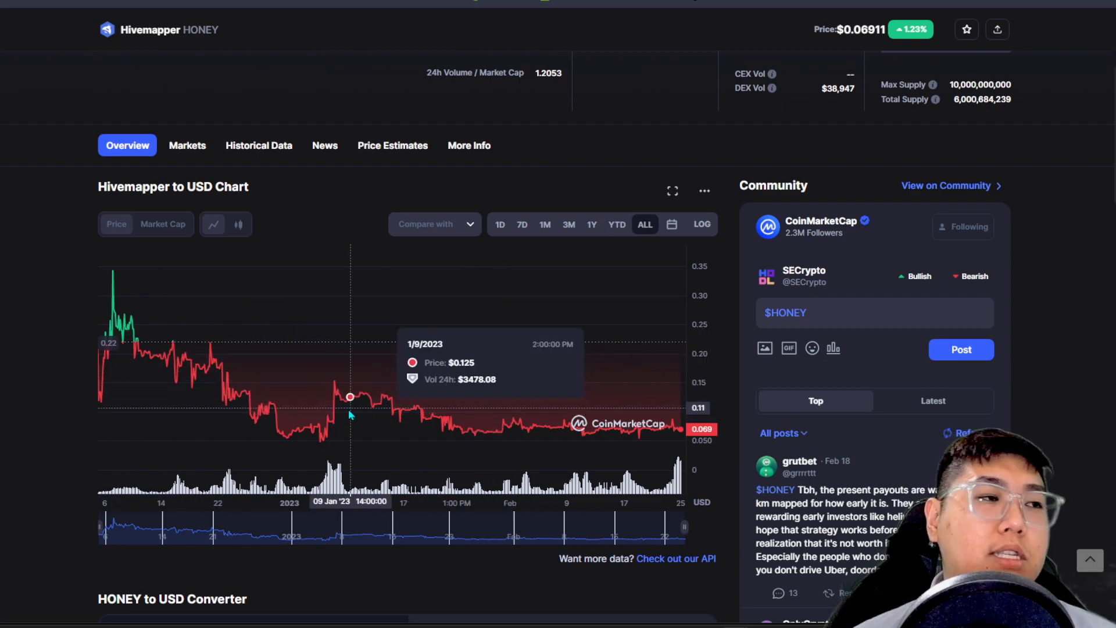
pyautogui.moveTo(677, 383)
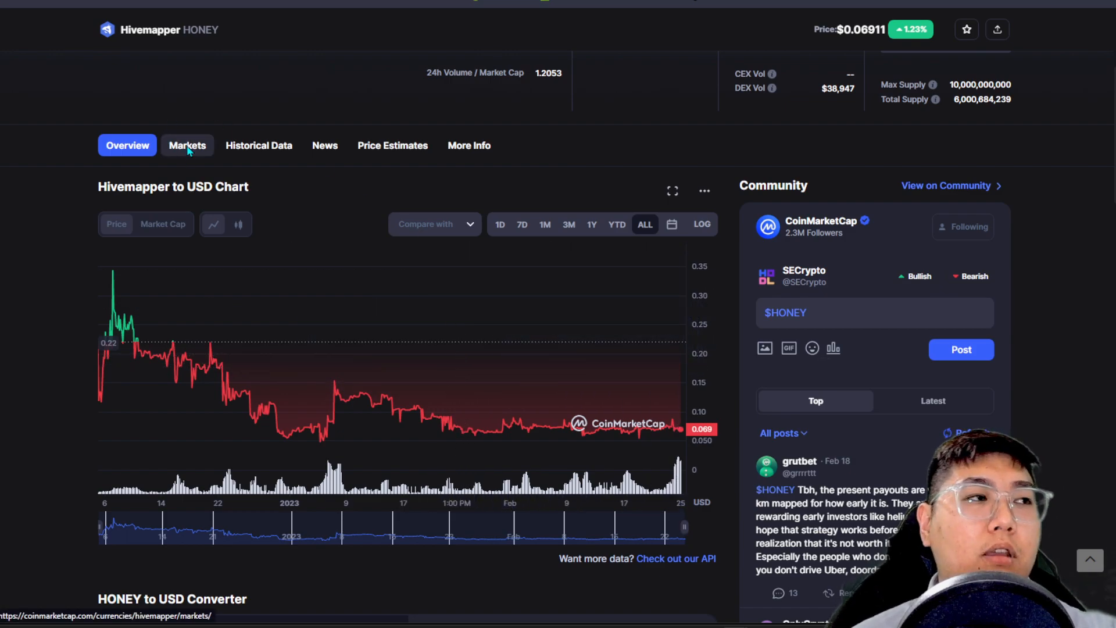
pyautogui.click(188, 145)
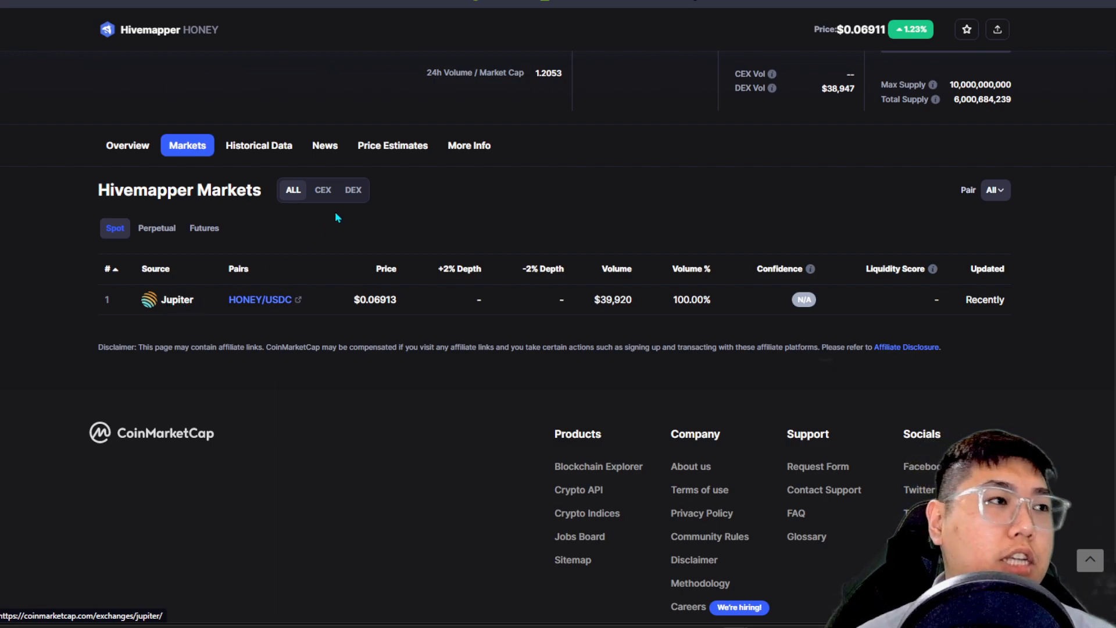
pyautogui.moveTo(680, 297)
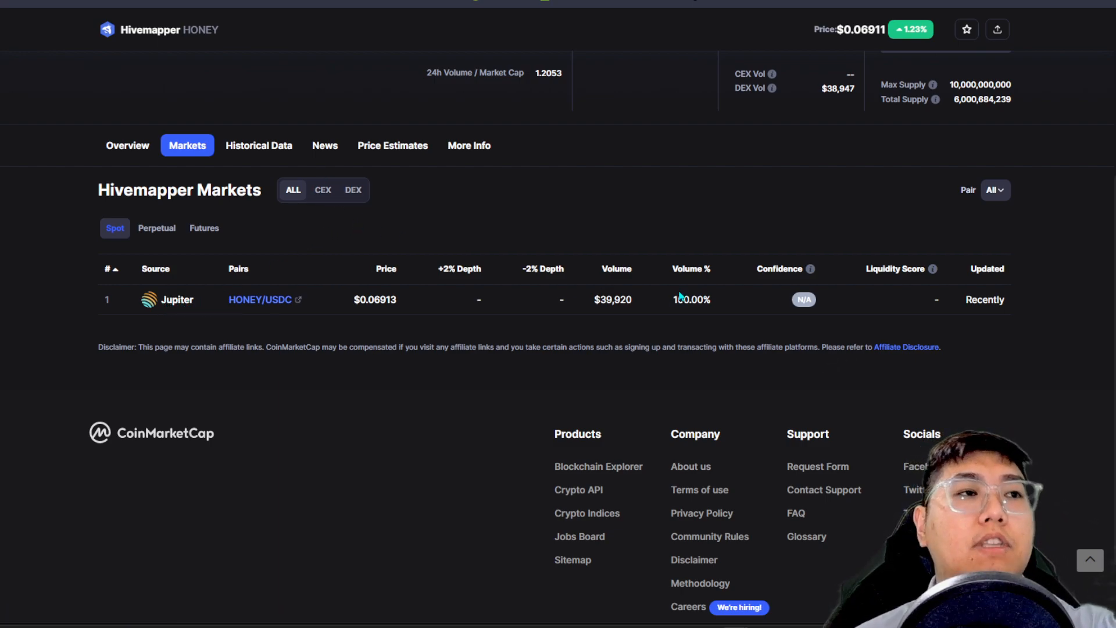
pyautogui.moveTo(288, 330)
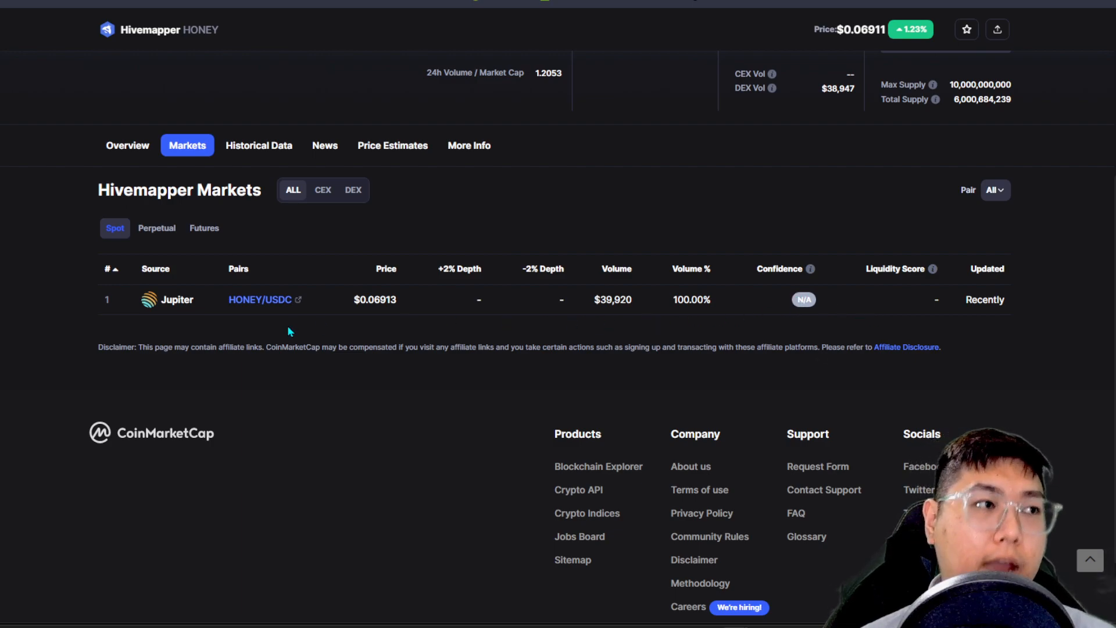
pyautogui.moveTo(176, 299)
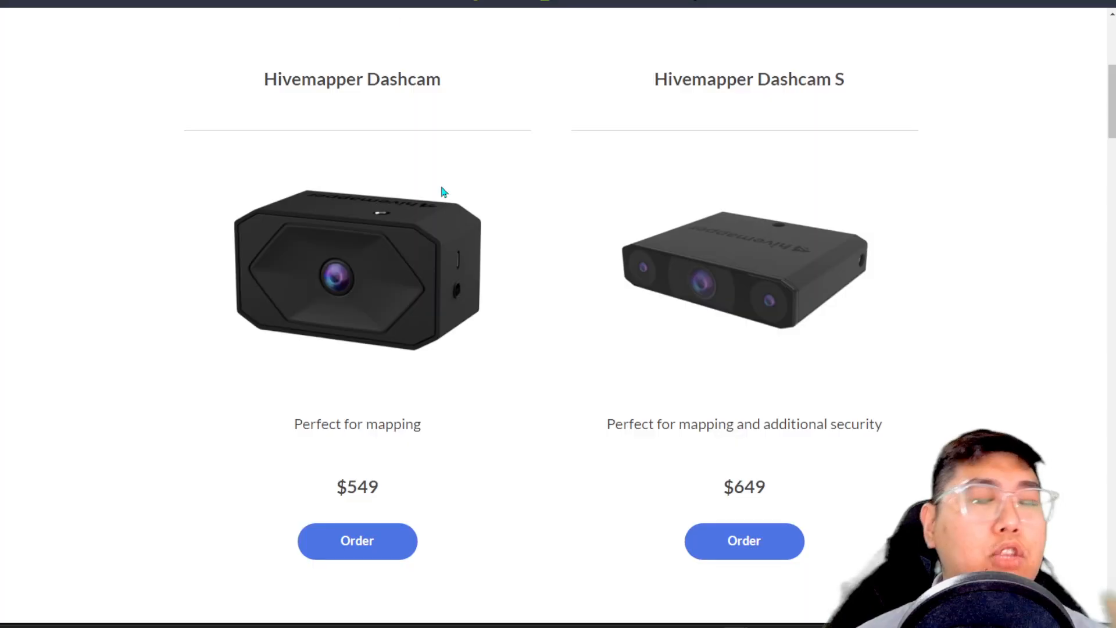
pyautogui.moveTo(420, 317)
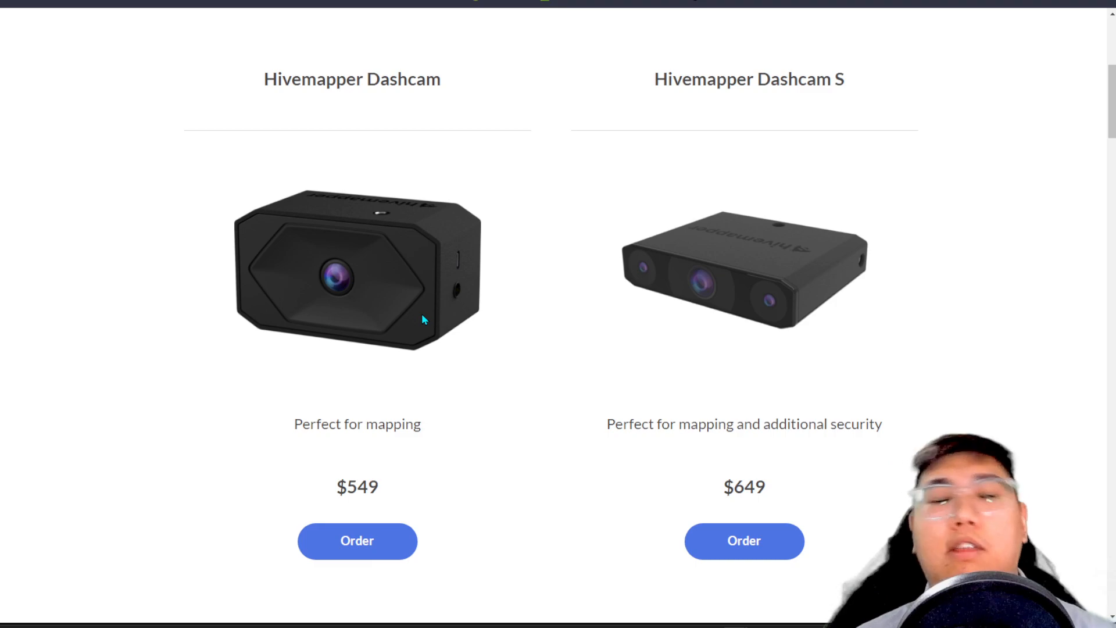
pyautogui.moveTo(467, 394)
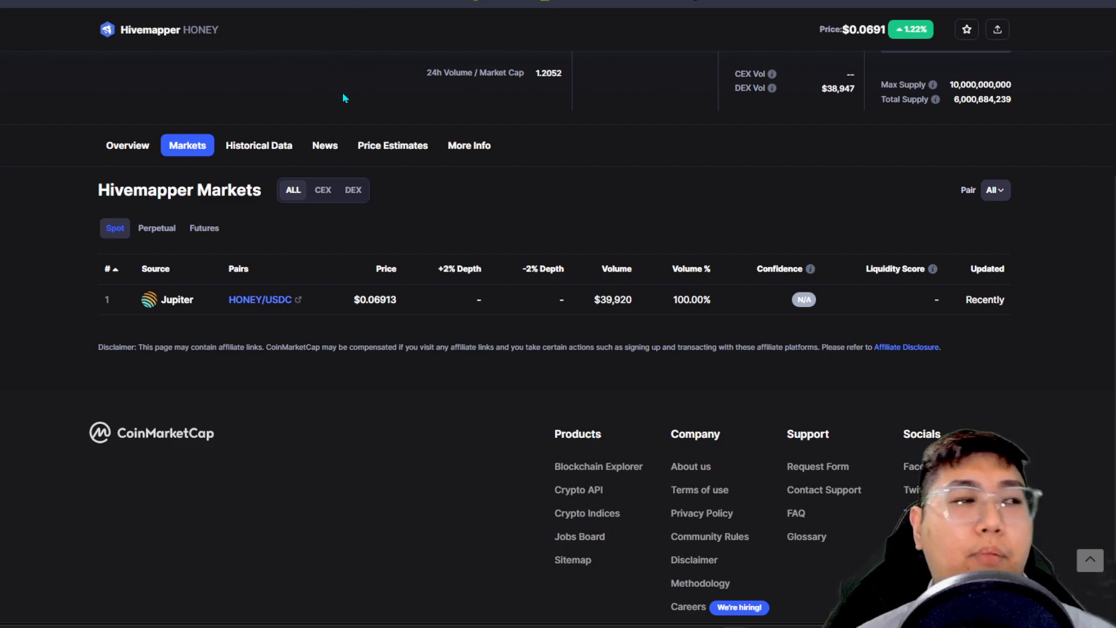
pyautogui.moveTo(204, 298)
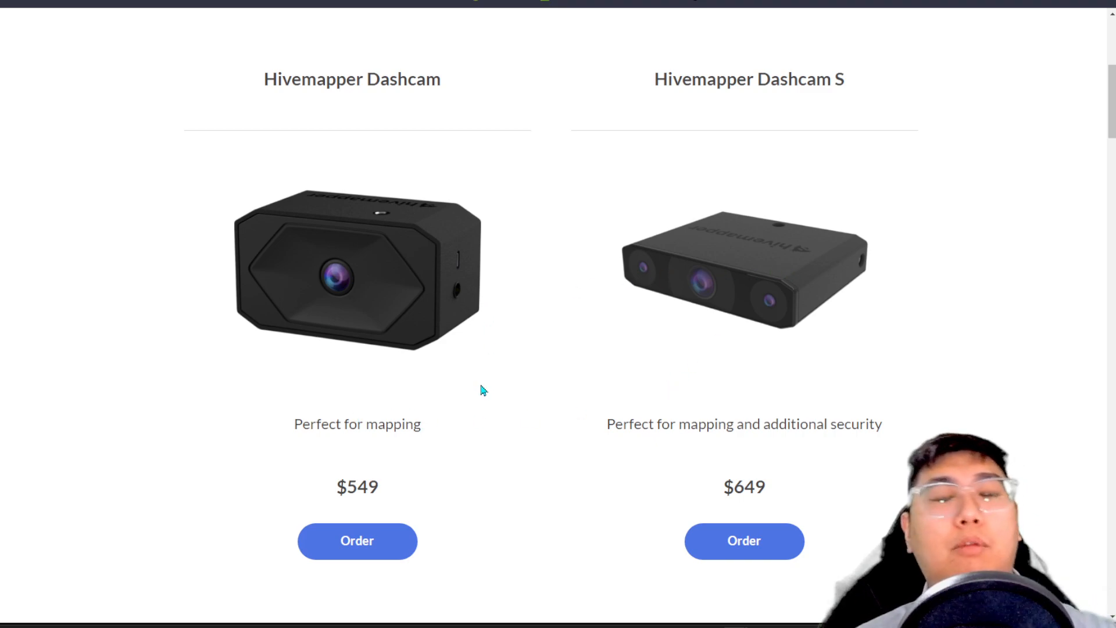
# Return to the Hivemapper page showing the Dashcam at $549 and Dashcam S at $649.
pyautogui.scroll(-3)
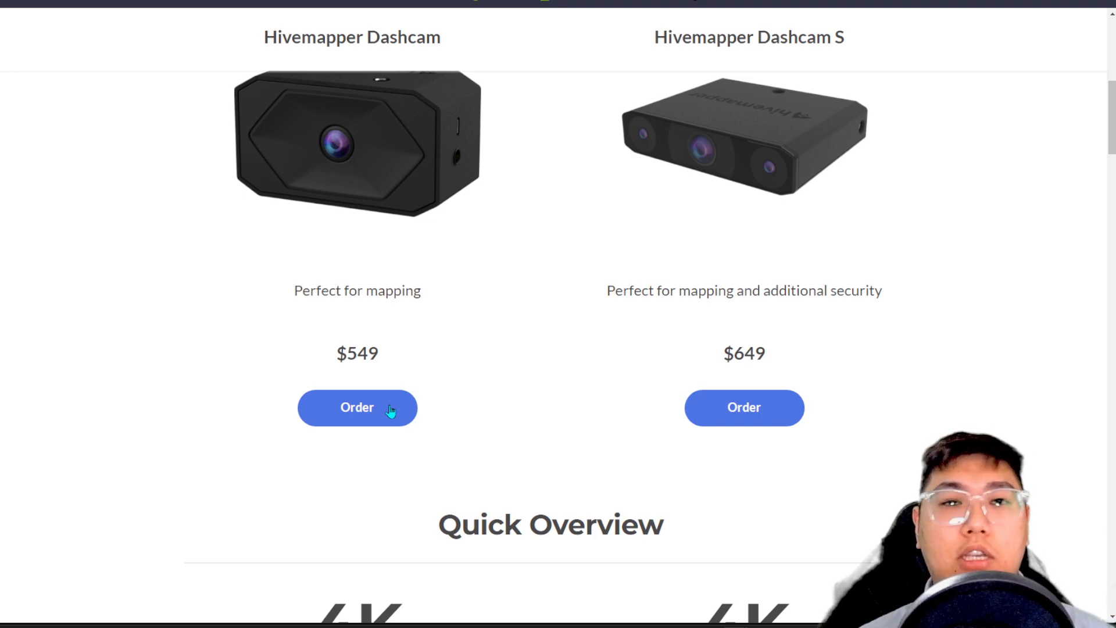
pyautogui.moveTo(398, 385)
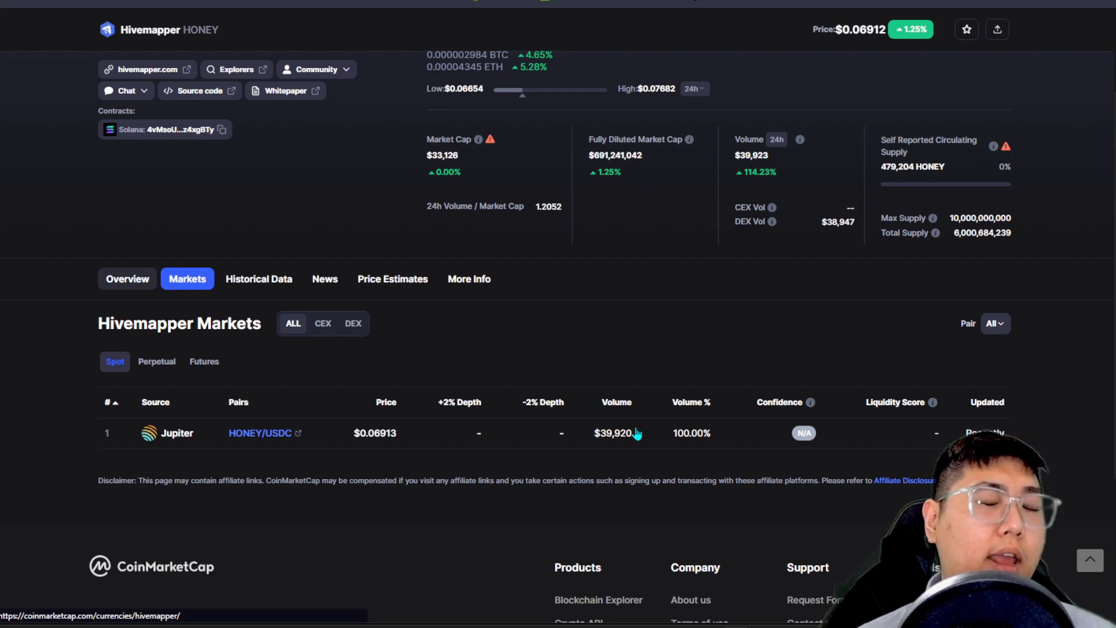
pyautogui.click(127, 279)
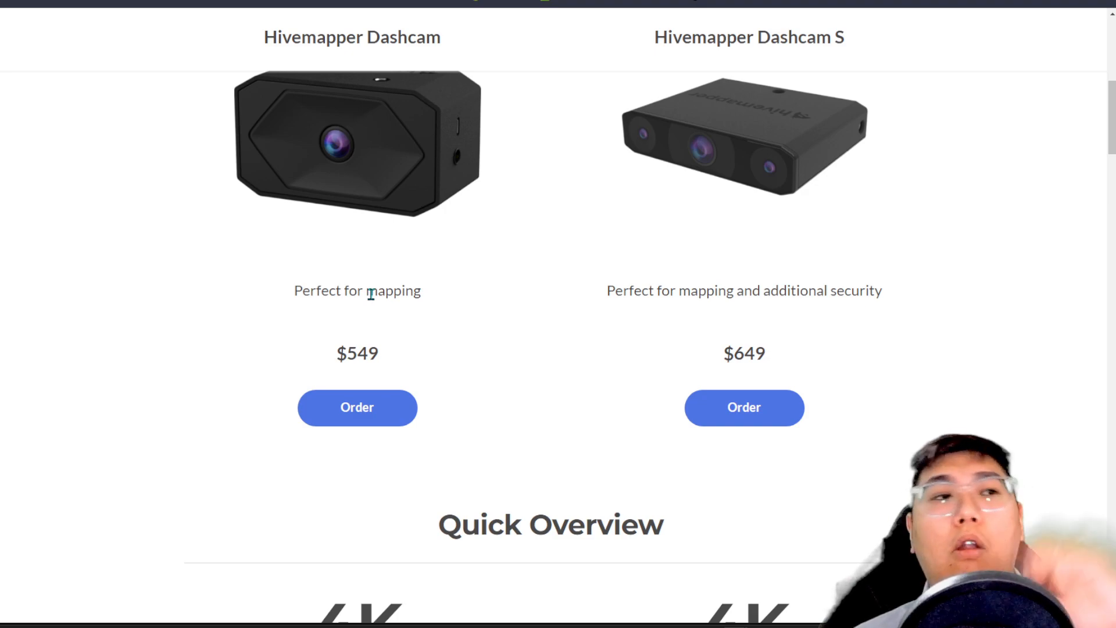
pyautogui.scroll(3)
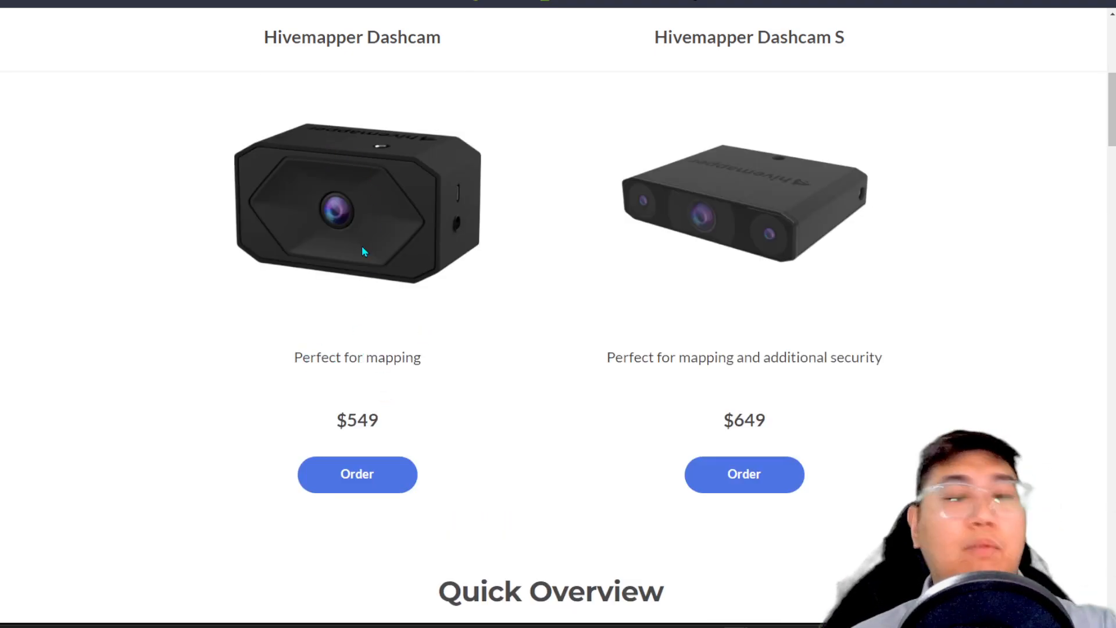
pyautogui.moveTo(355, 288)
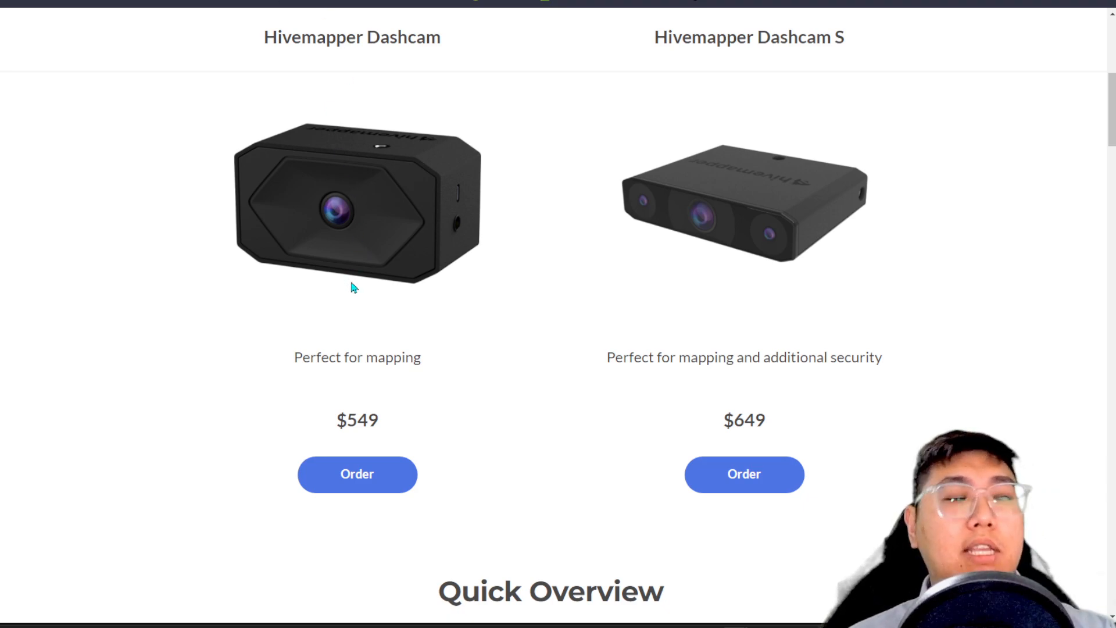
pyautogui.moveTo(391, 357)
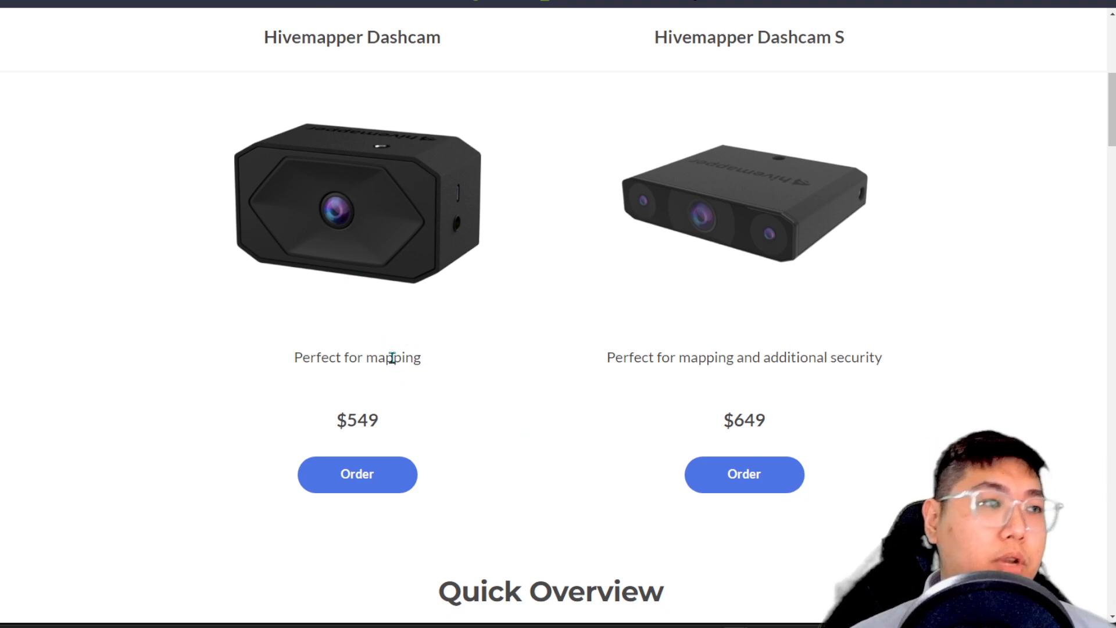